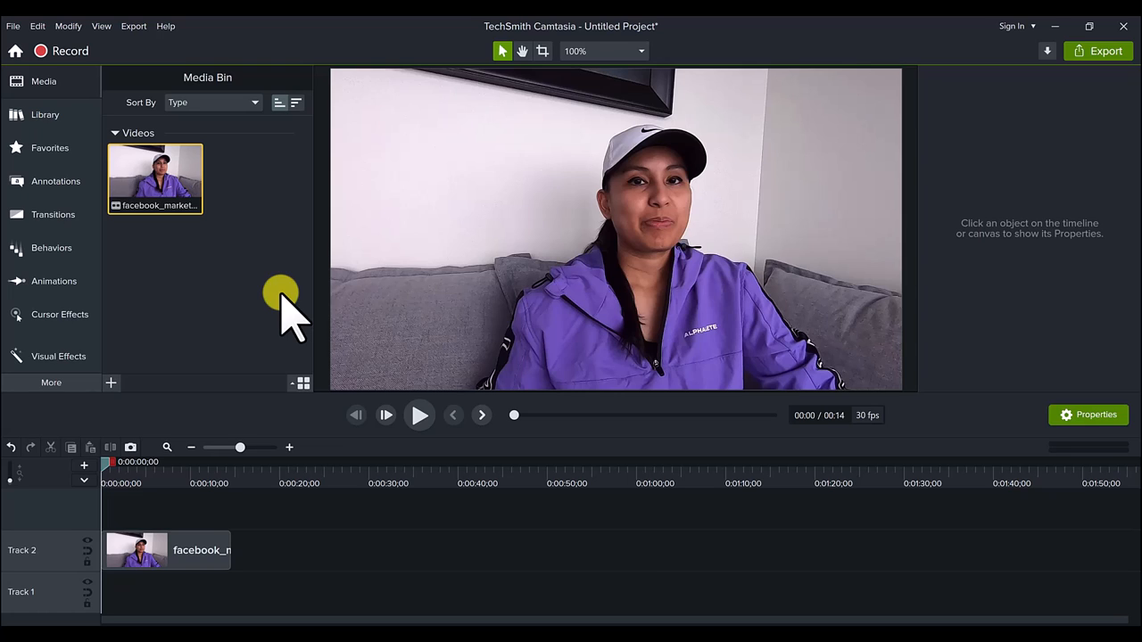
mouse_move(268, 336)
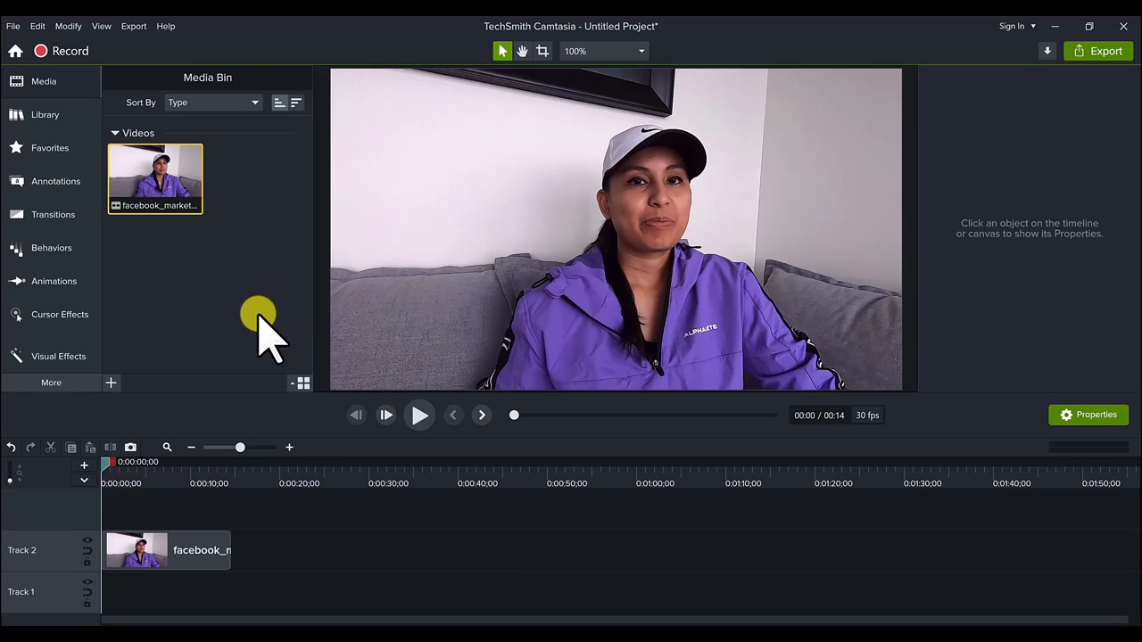
mouse_move(250, 343)
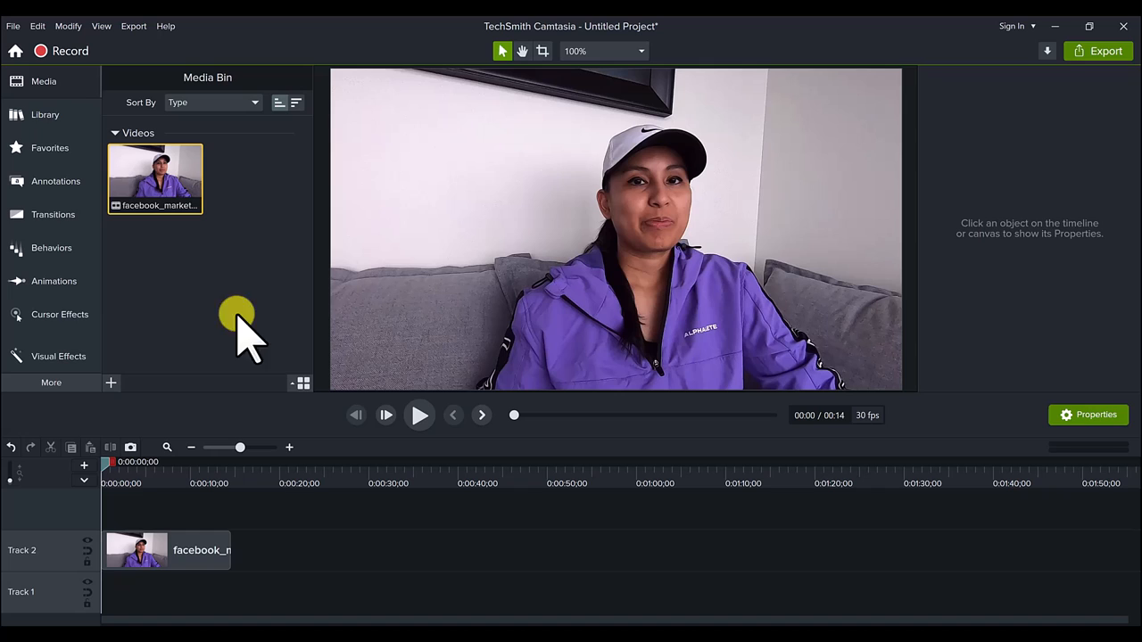
- Switch the left panel from the media bin to the Library of reusable assets
click(45, 114)
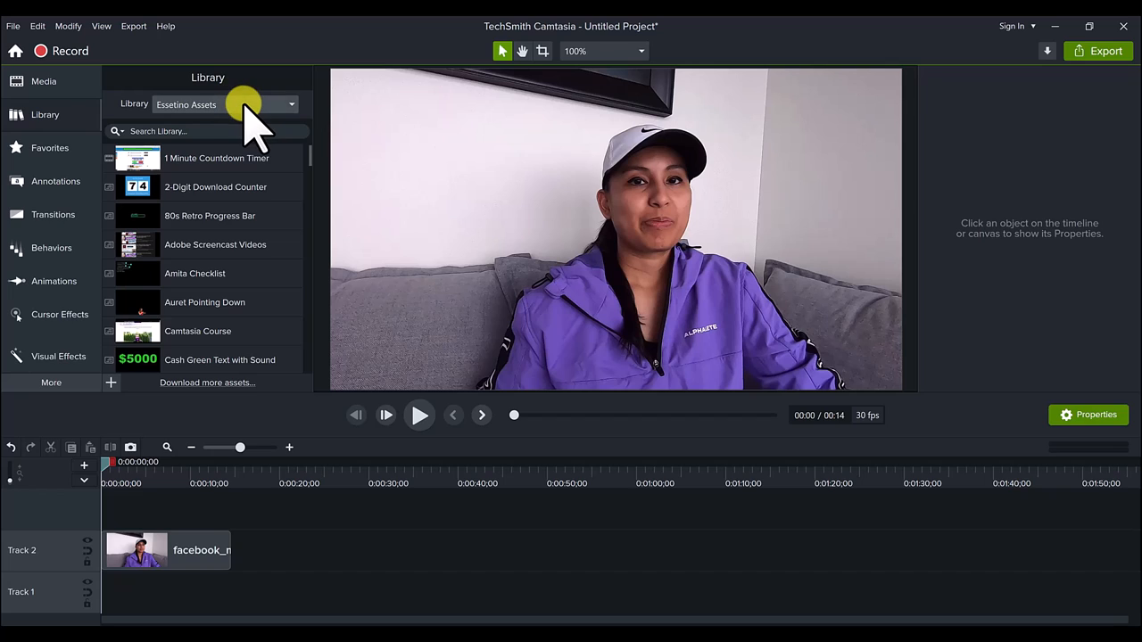
click(291, 104)
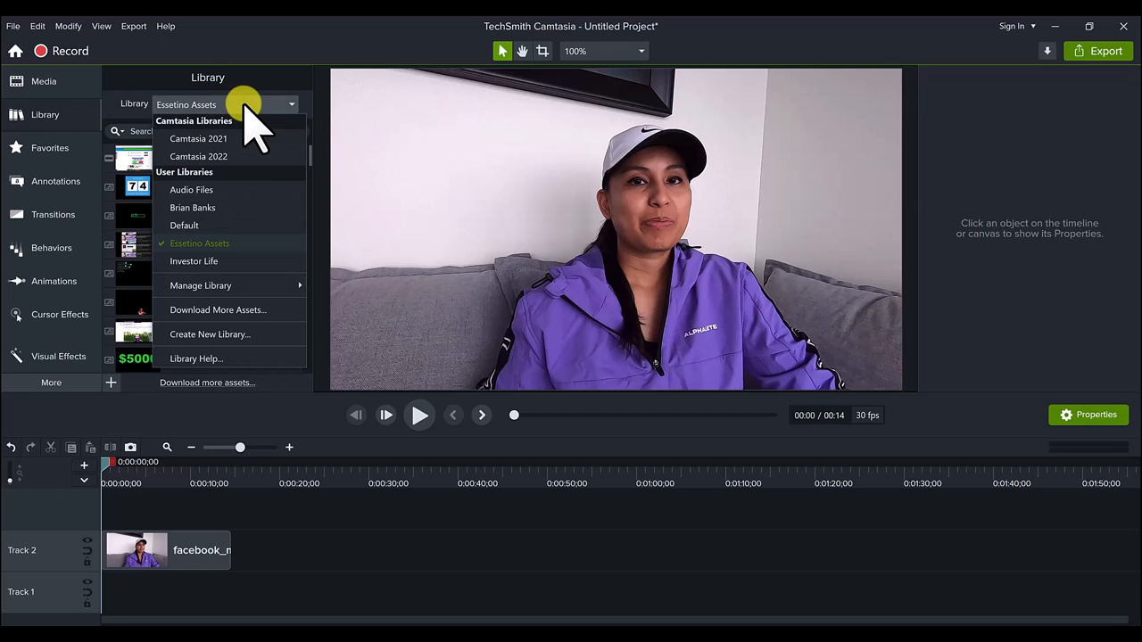
mouse_move(214, 157)
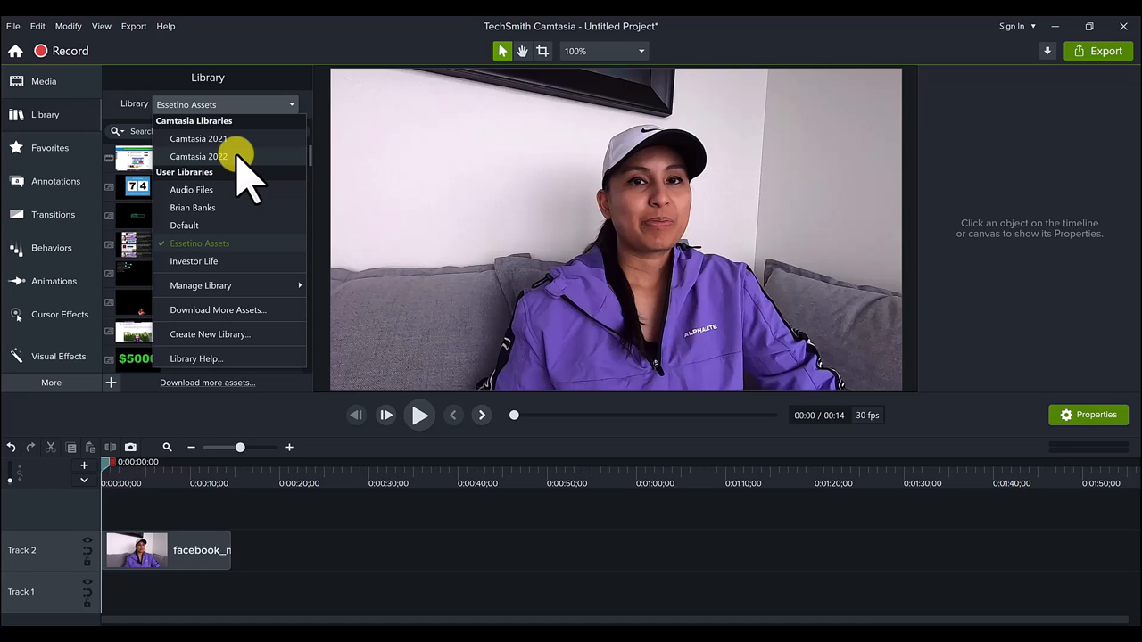
mouse_move(258, 143)
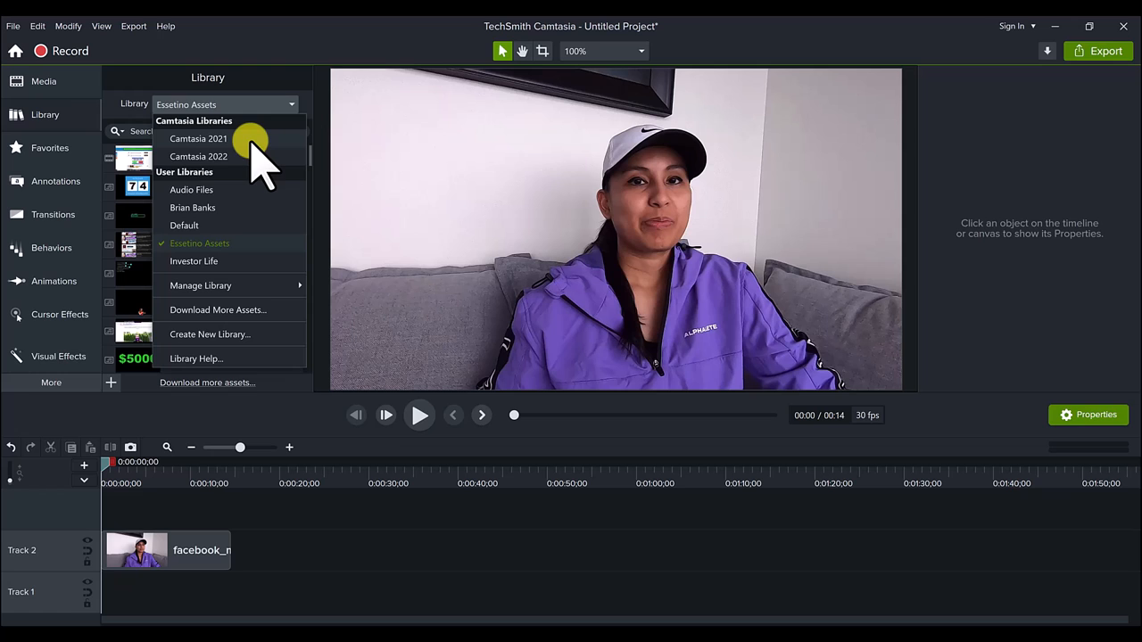
mouse_move(26, 143)
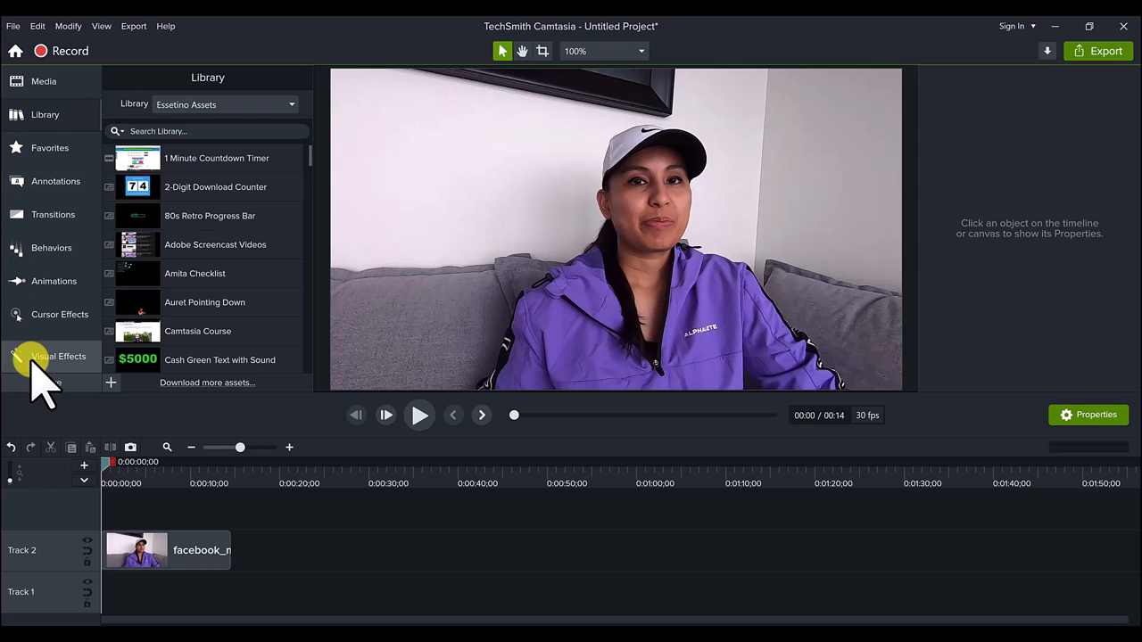
mouse_move(59, 357)
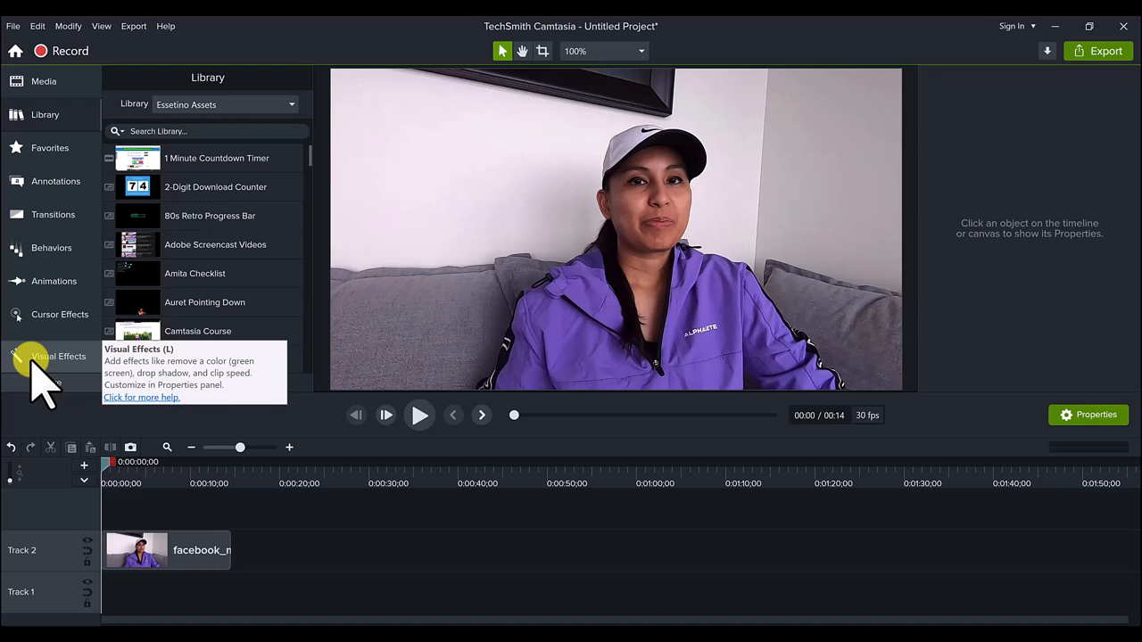
- Show the Visual Effects collection and scroll its list until Spotlight is visible
click(59, 357)
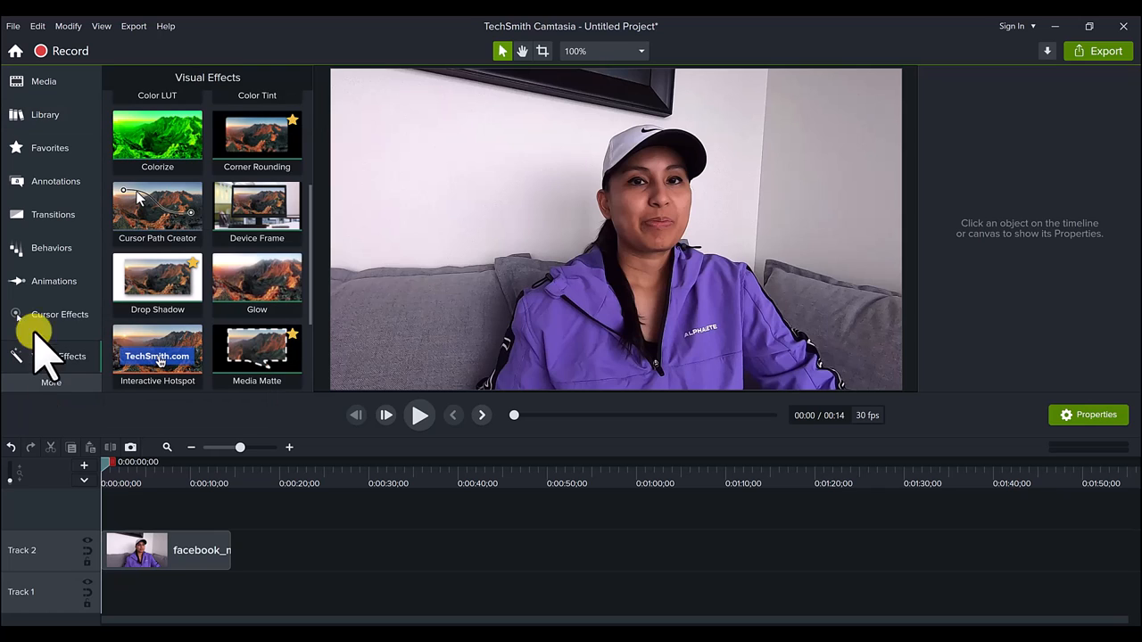
mouse_move(50, 147)
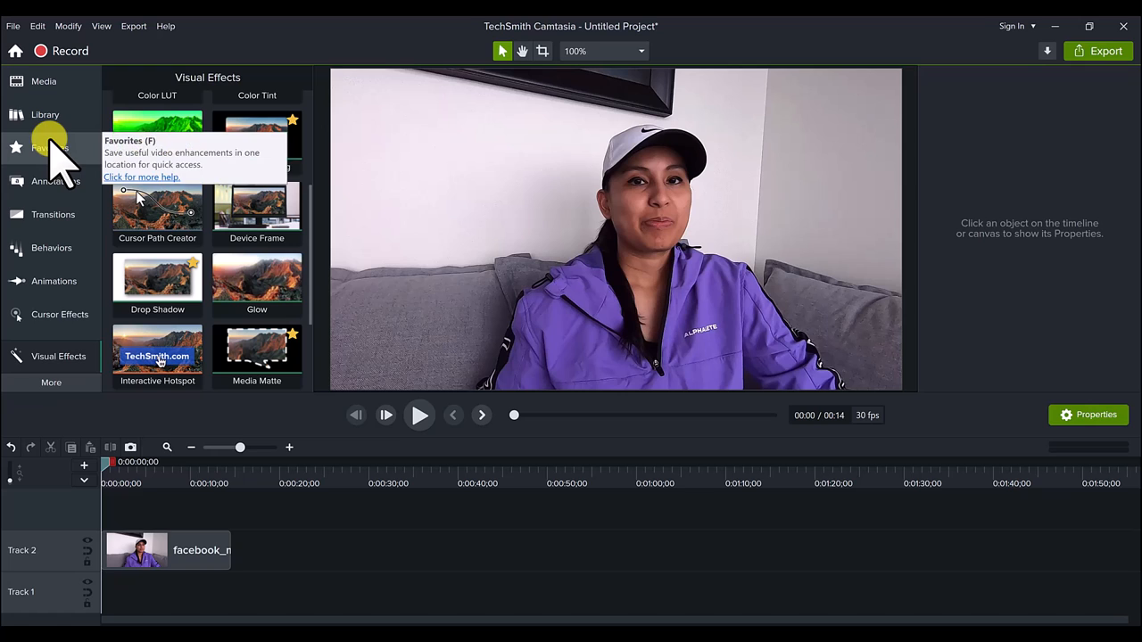
scroll(up, 3)
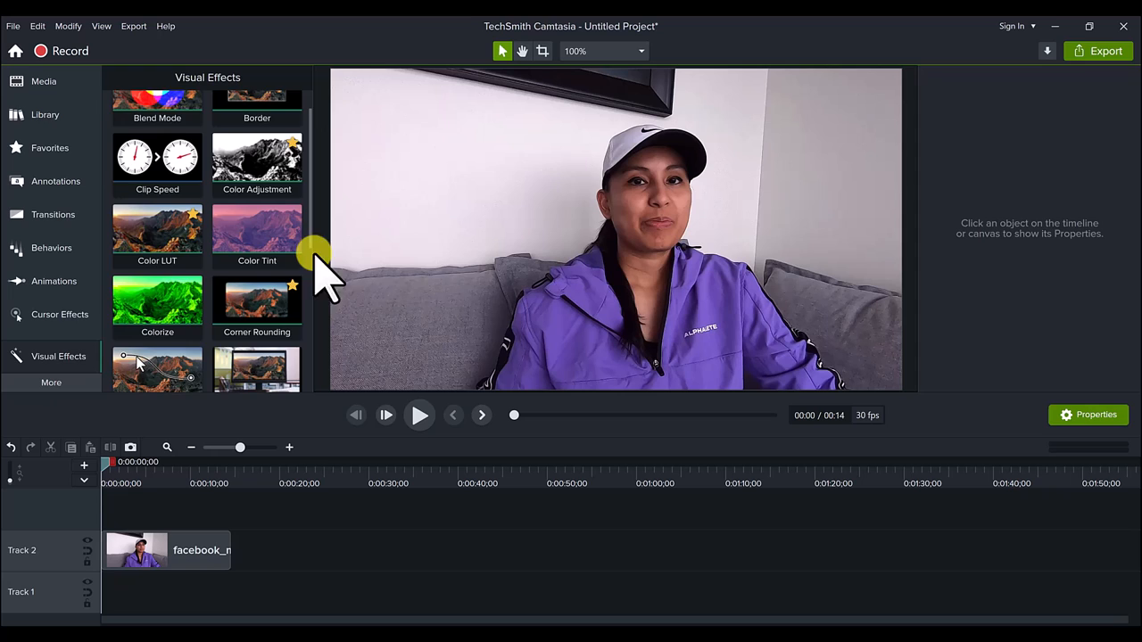
scroll(down, 3)
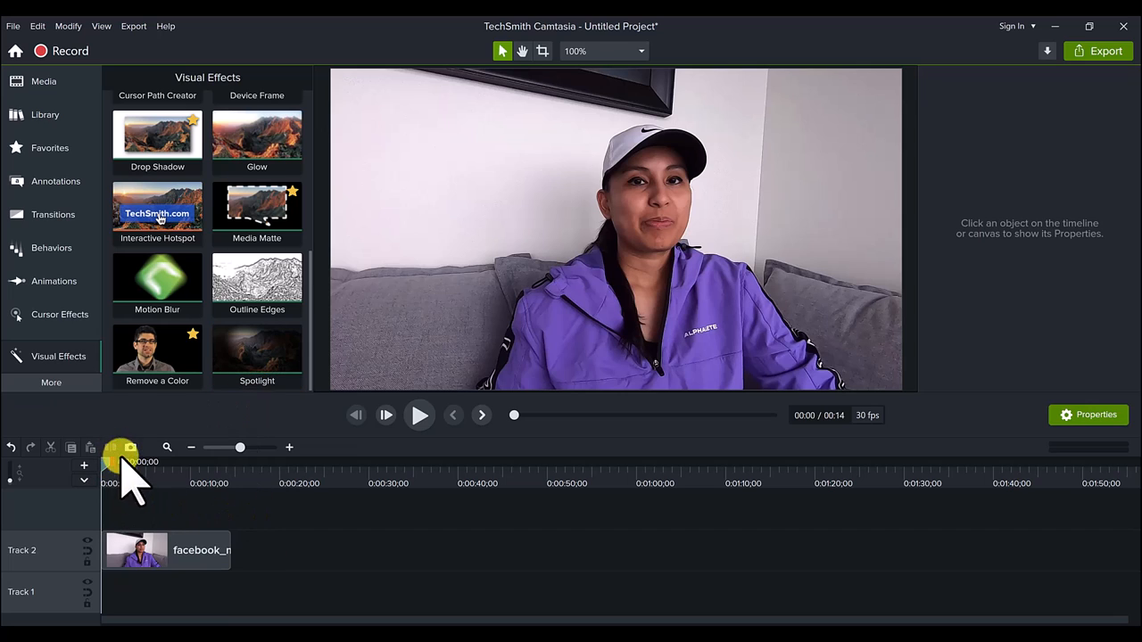
mouse_move(223, 550)
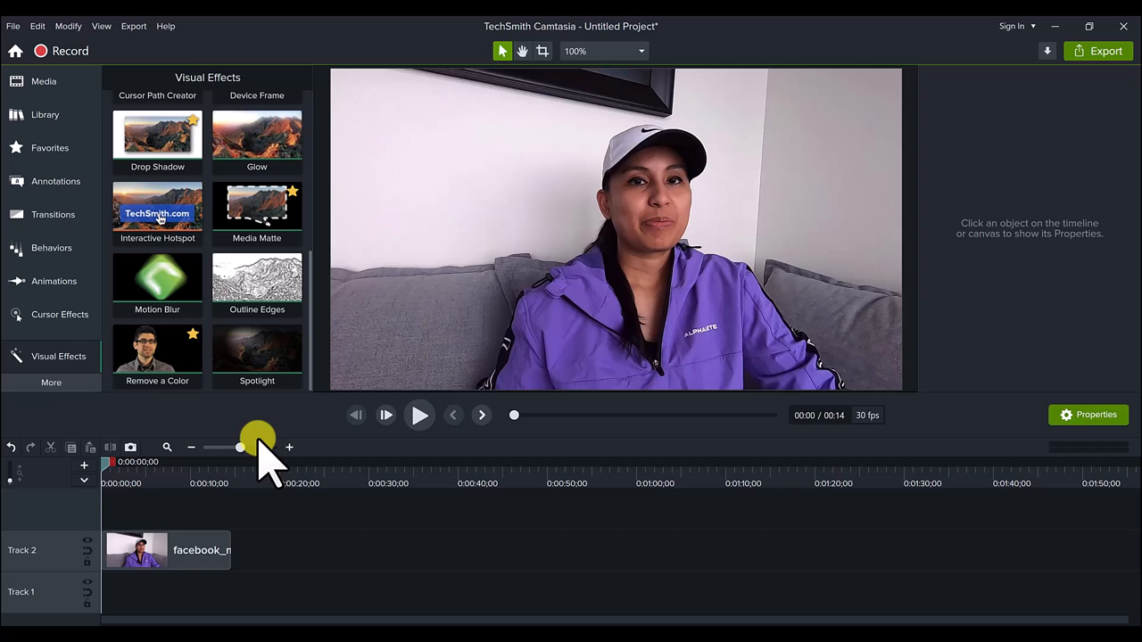
mouse_move(257, 355)
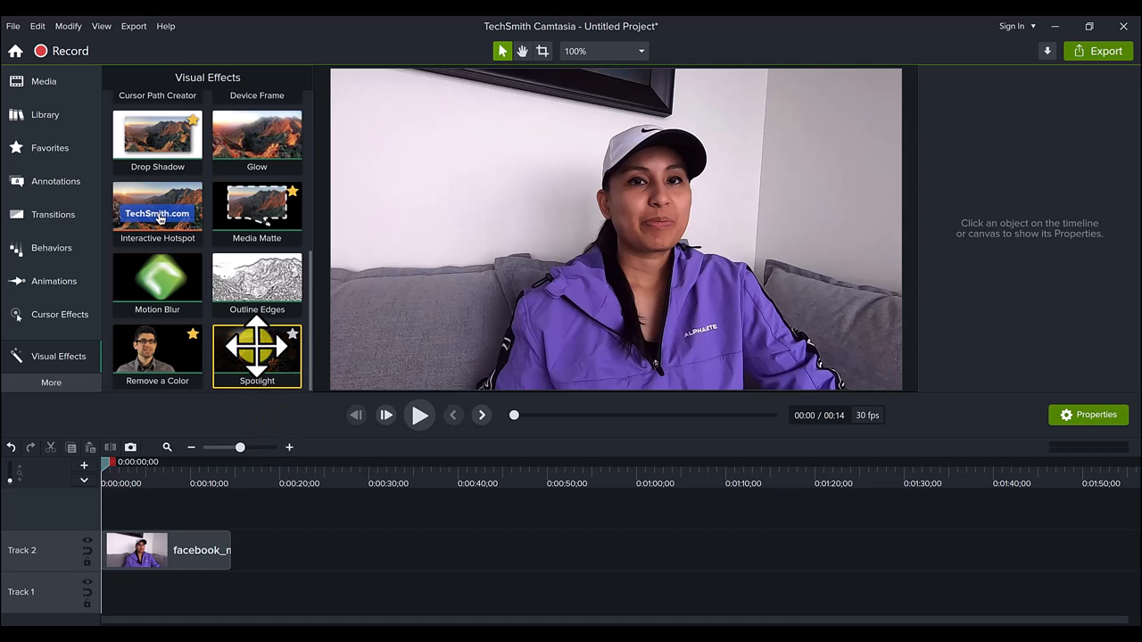
- Drag the Spotlight effect onto the webcam clip so the frame's edges darken
drag(257, 348, 139, 535)
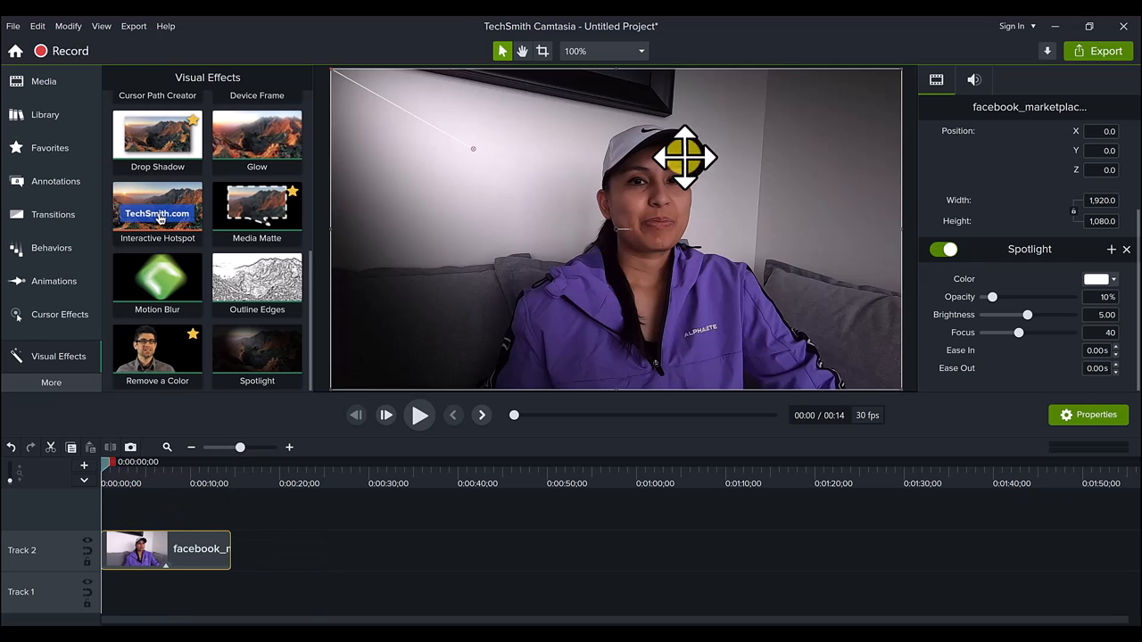
drag(685, 159, 757, 101)
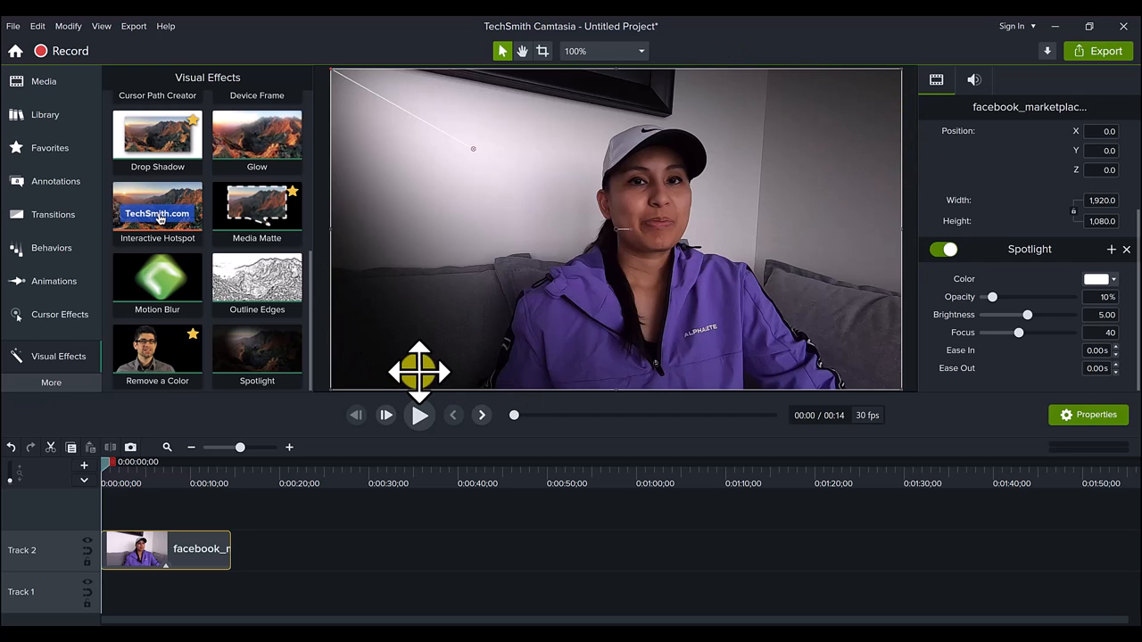
mouse_move(910, 294)
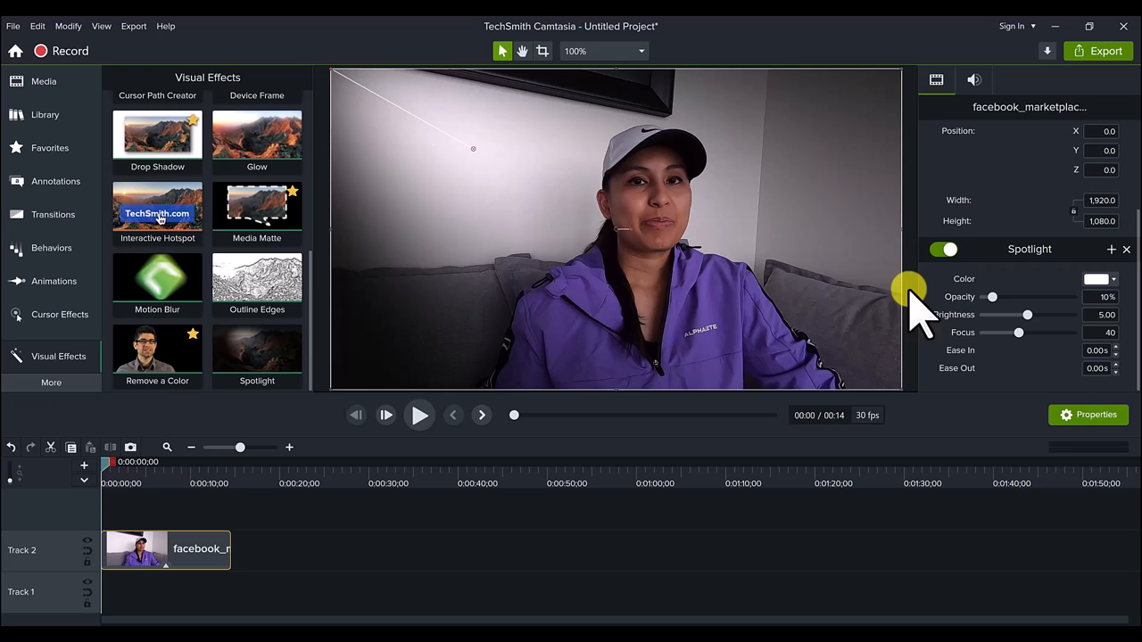
mouse_move(366, 143)
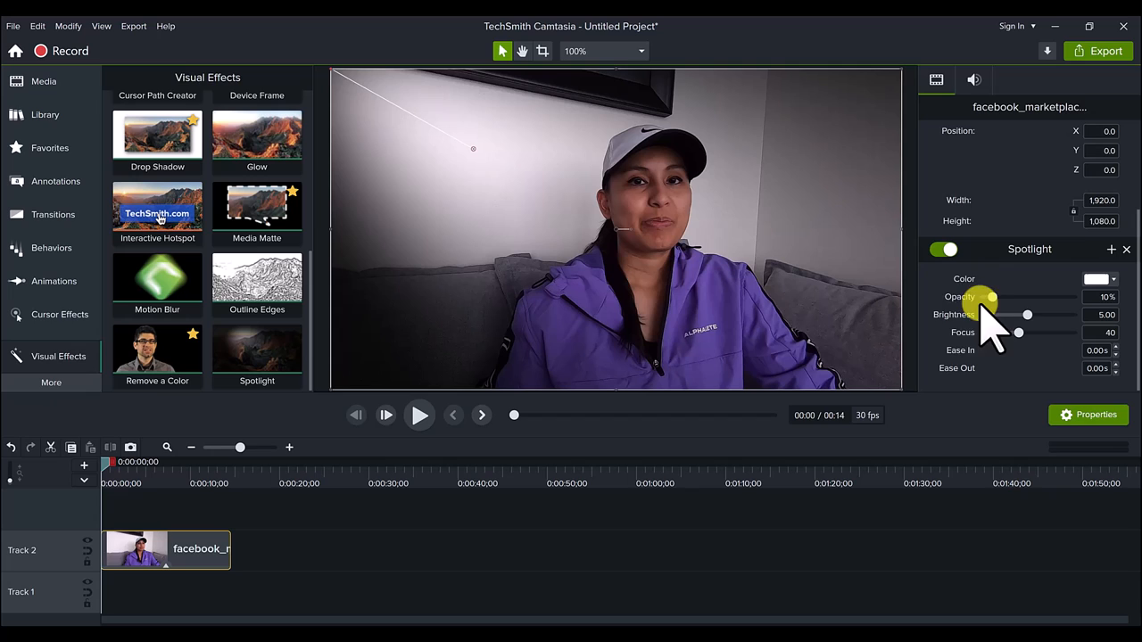
mouse_move(1057, 357)
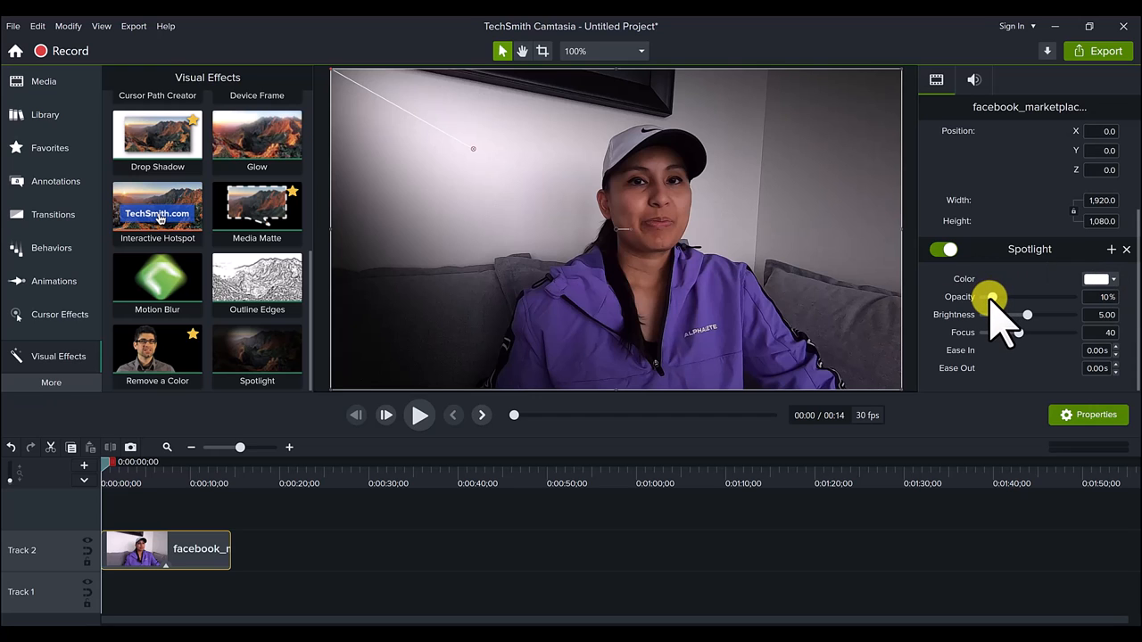
- Slide the Spotlight opacity between 0% and 100% and settle it at 10%
drag(989, 296, 998, 296)
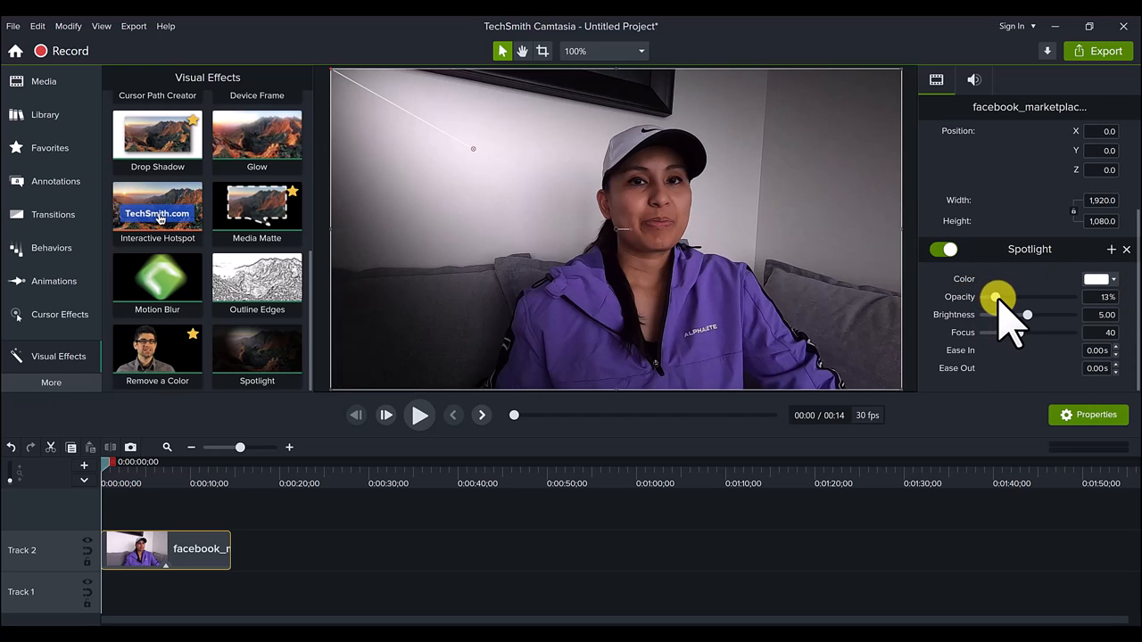
drag(997, 296, 1034, 296)
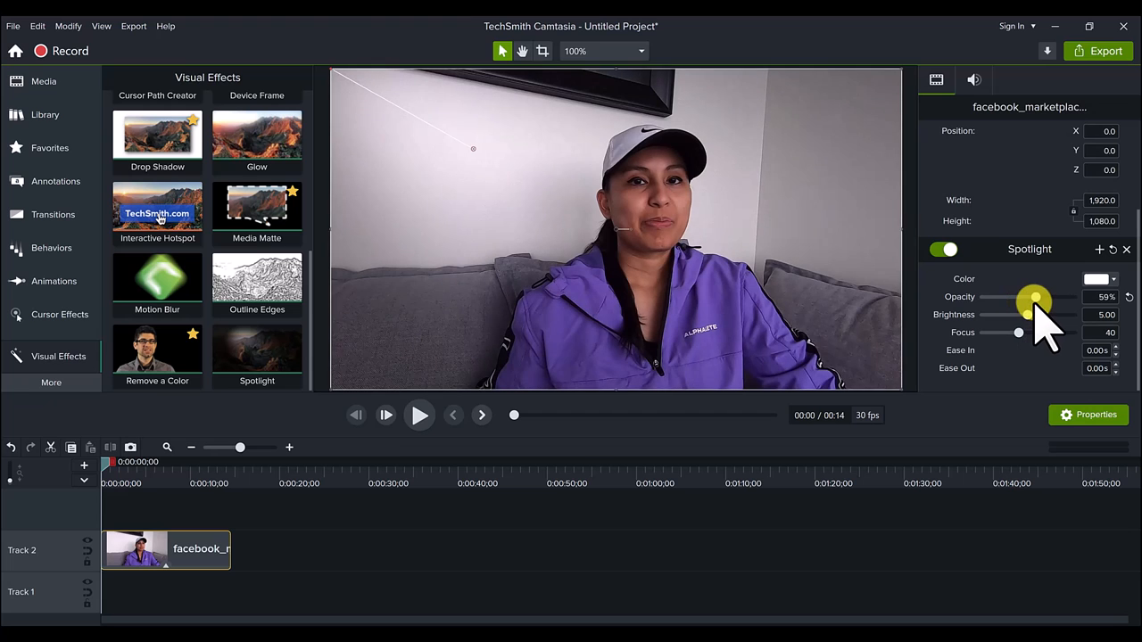
drag(1035, 296, 1074, 296)
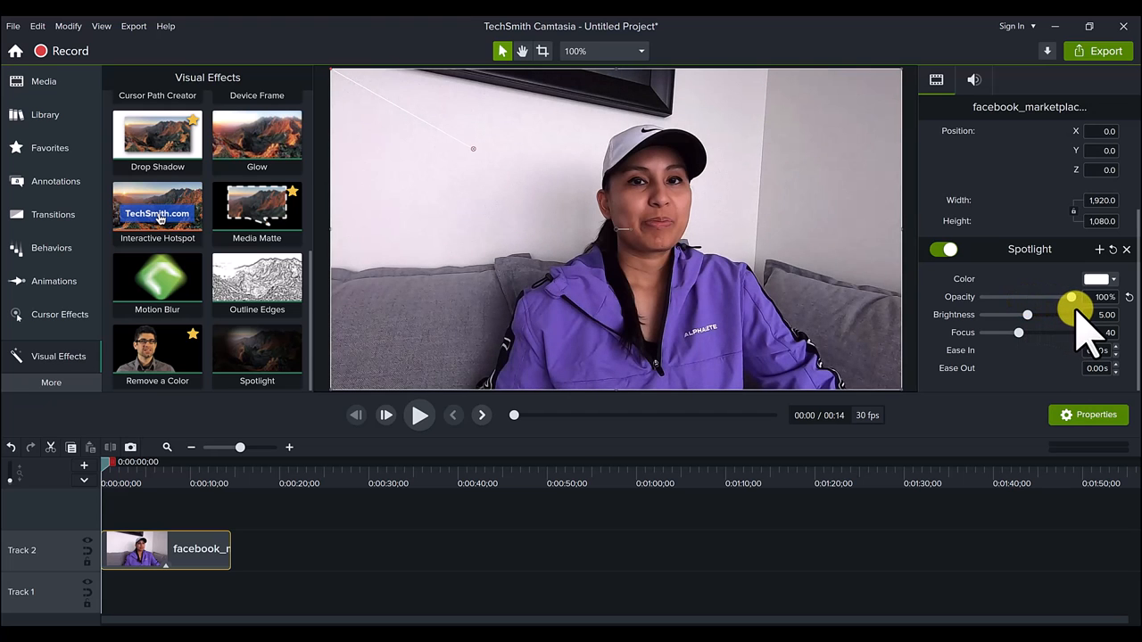
drag(1074, 296, 985, 296)
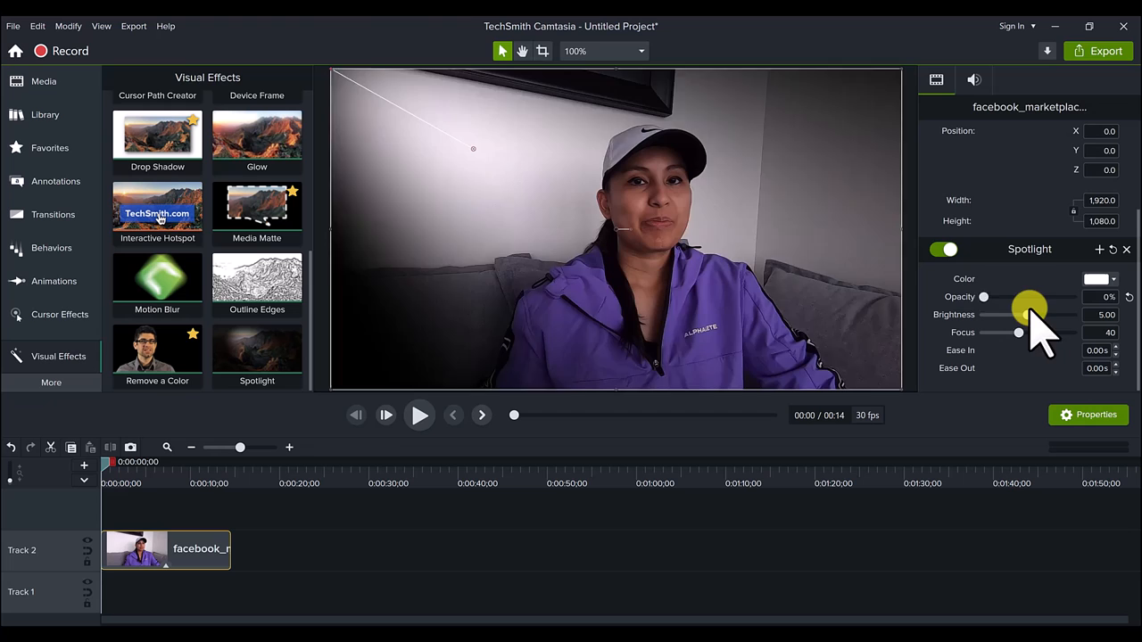
drag(985, 296, 990, 296)
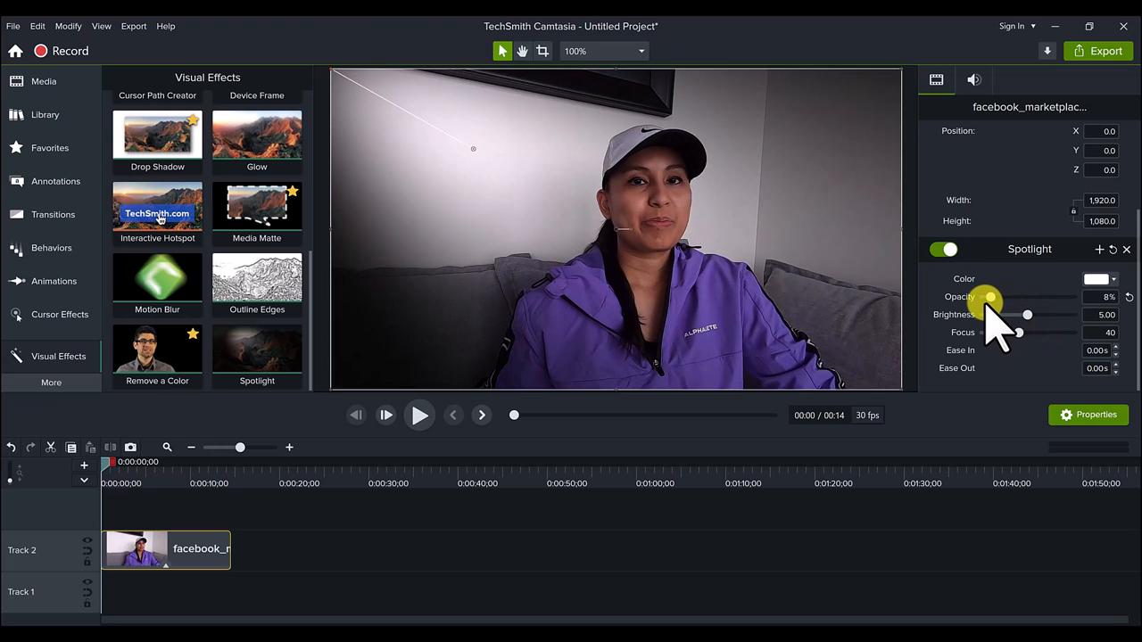
drag(988, 296, 1000, 296)
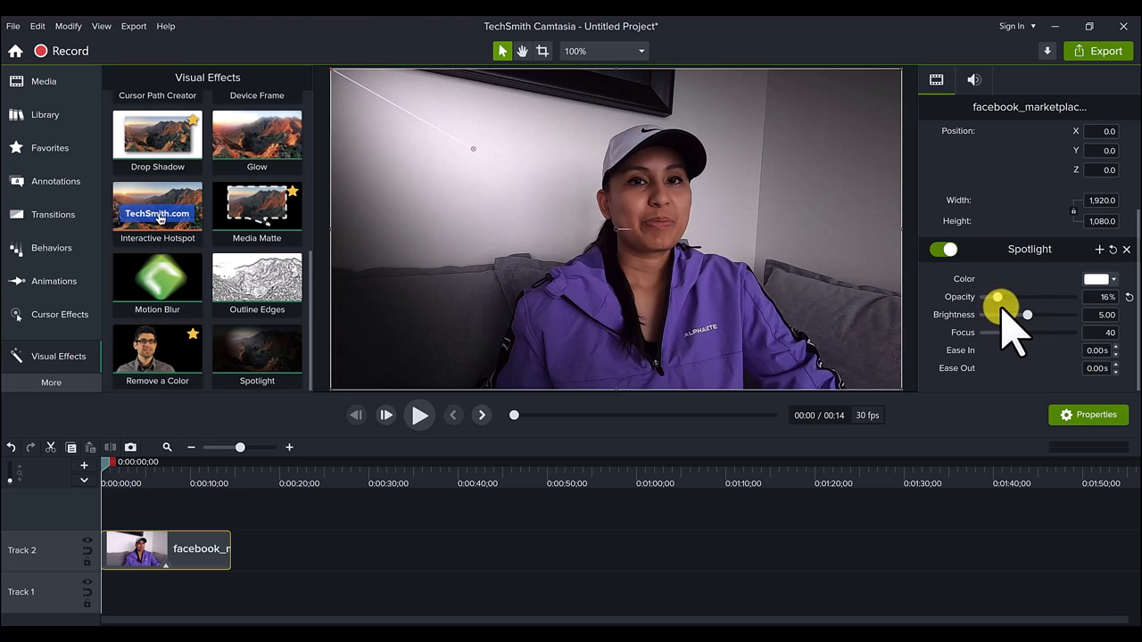
drag(998, 296, 1038, 296)
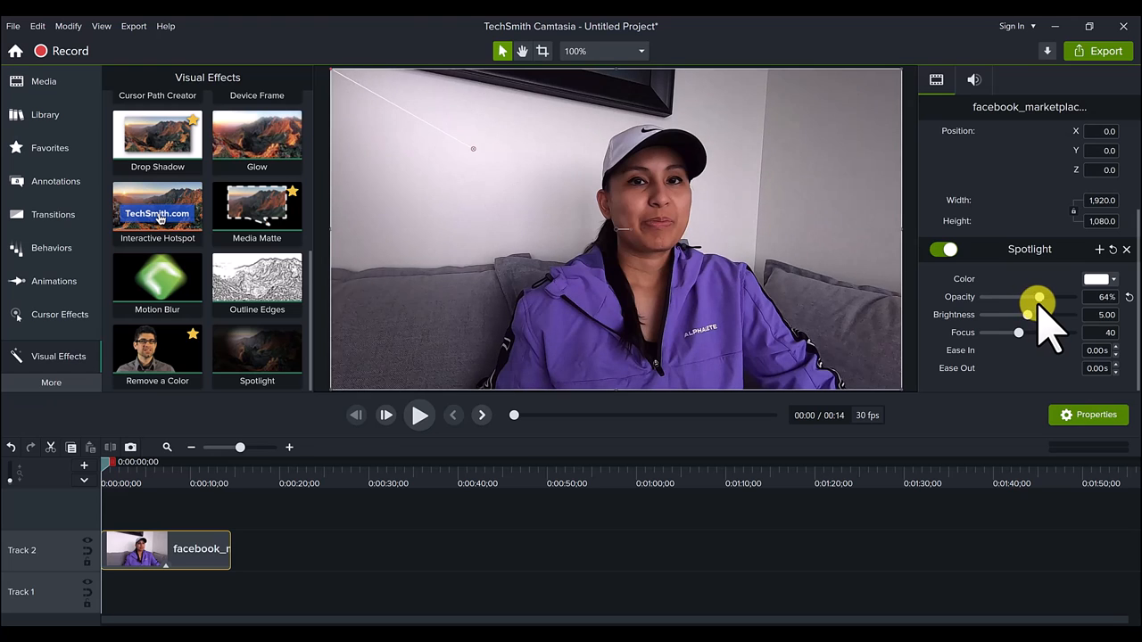
drag(1038, 296, 1003, 296)
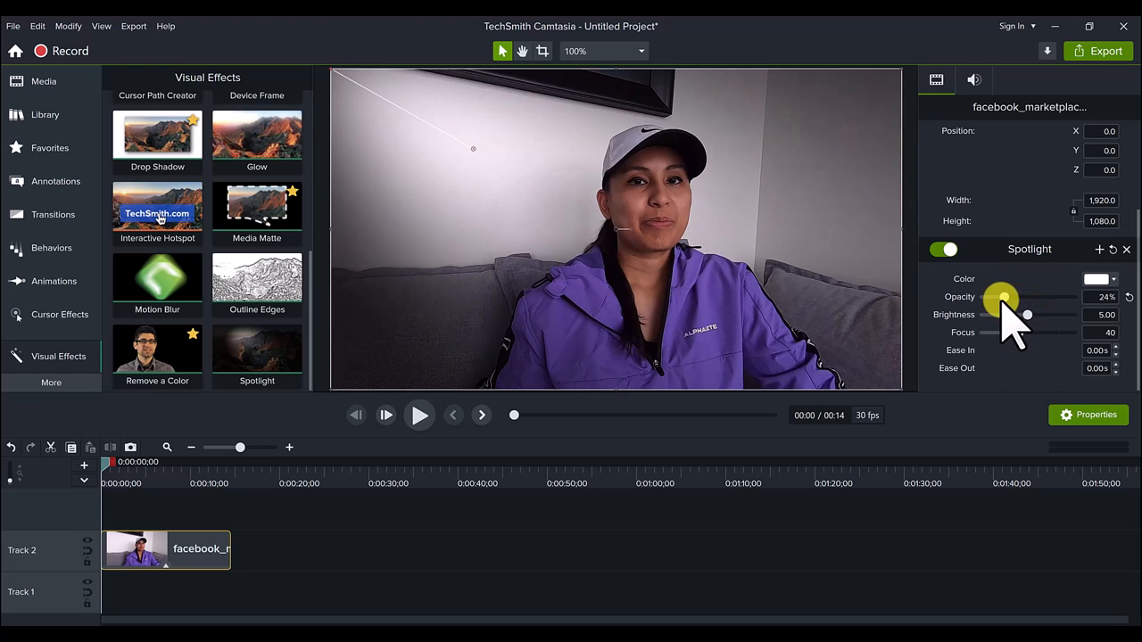
drag(1001, 296, 992, 296)
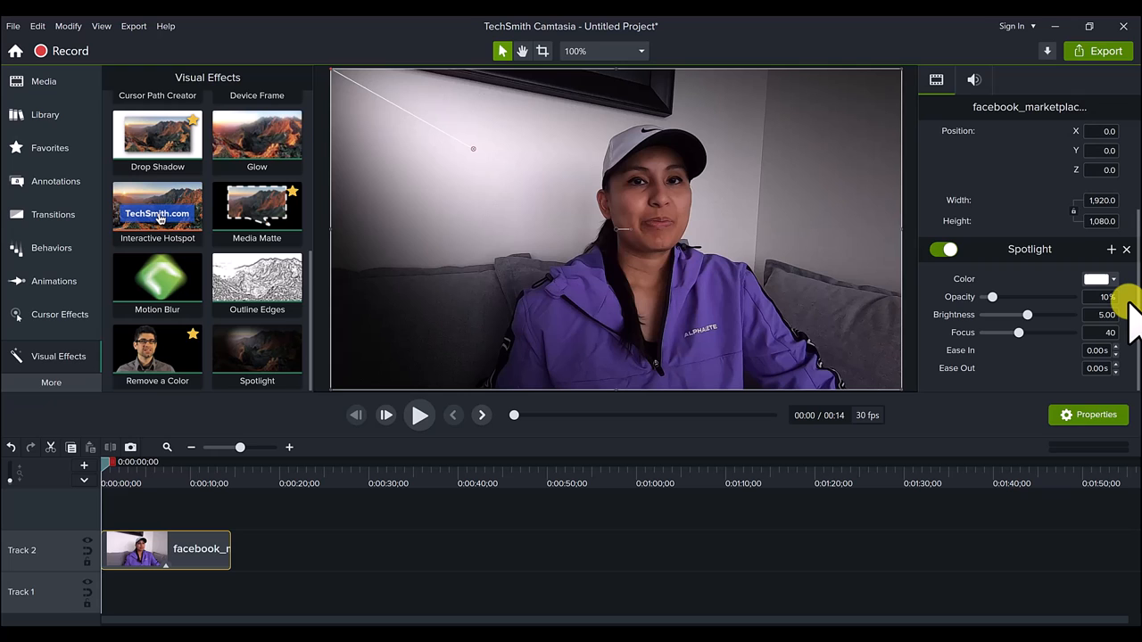
mouse_move(1056, 325)
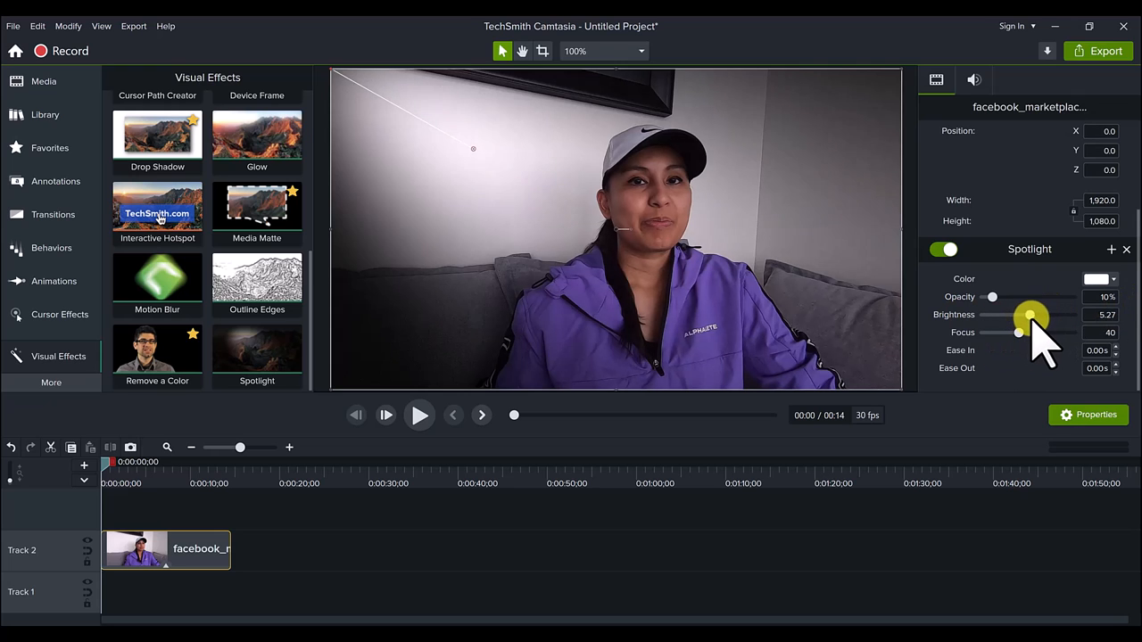
drag(1031, 314, 1026, 314)
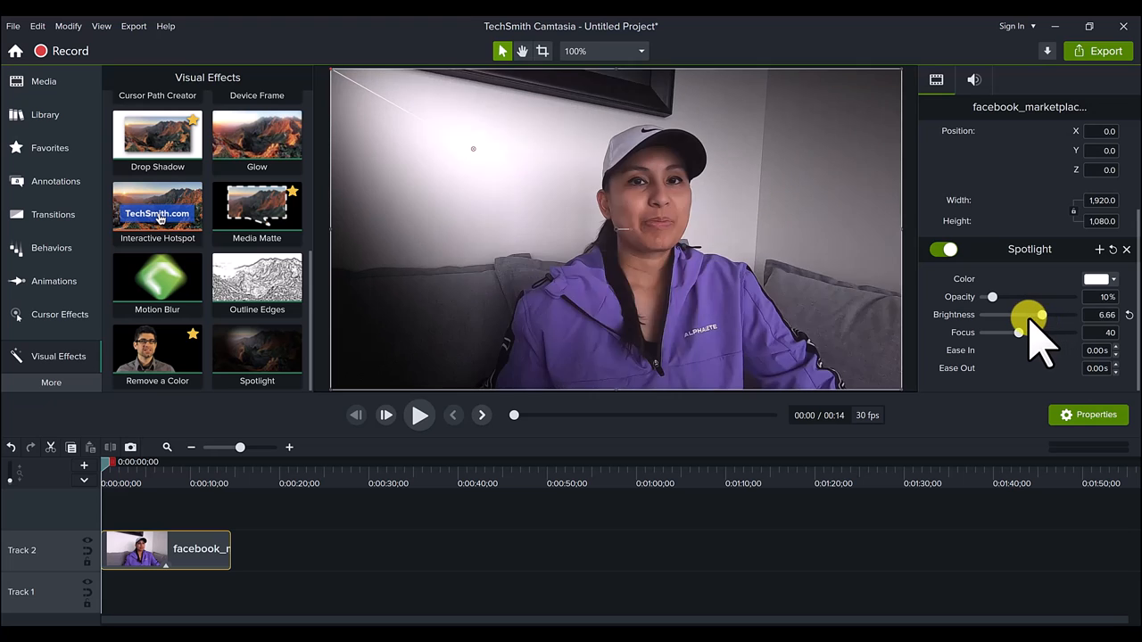
drag(1028, 314, 1013, 318)
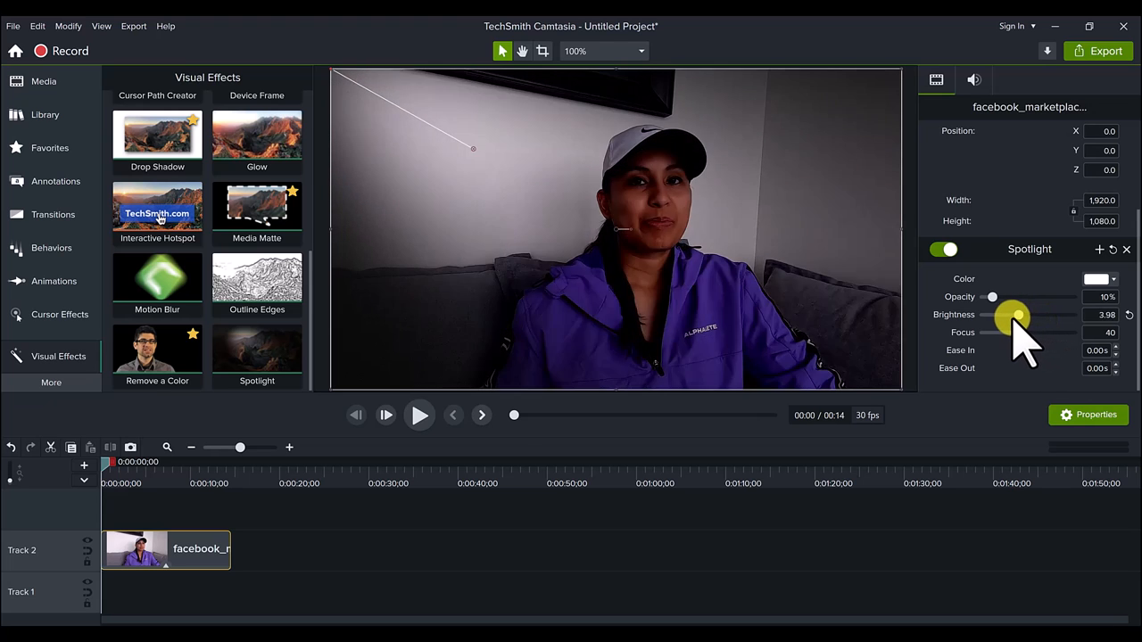
drag(1017, 314, 1008, 314)
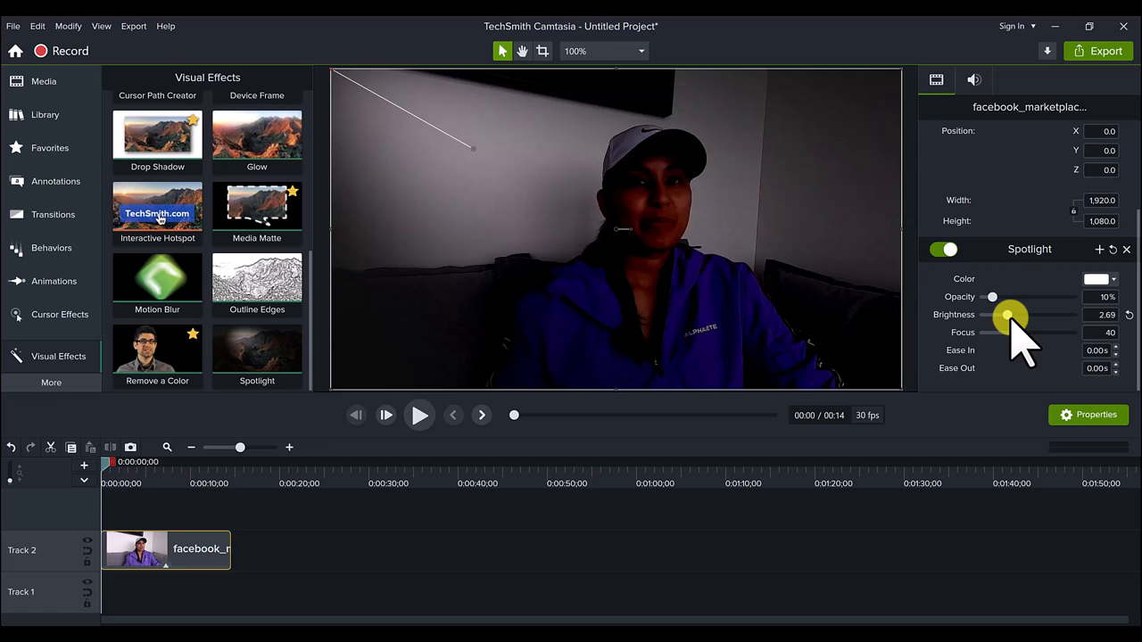
drag(1009, 314, 1017, 314)
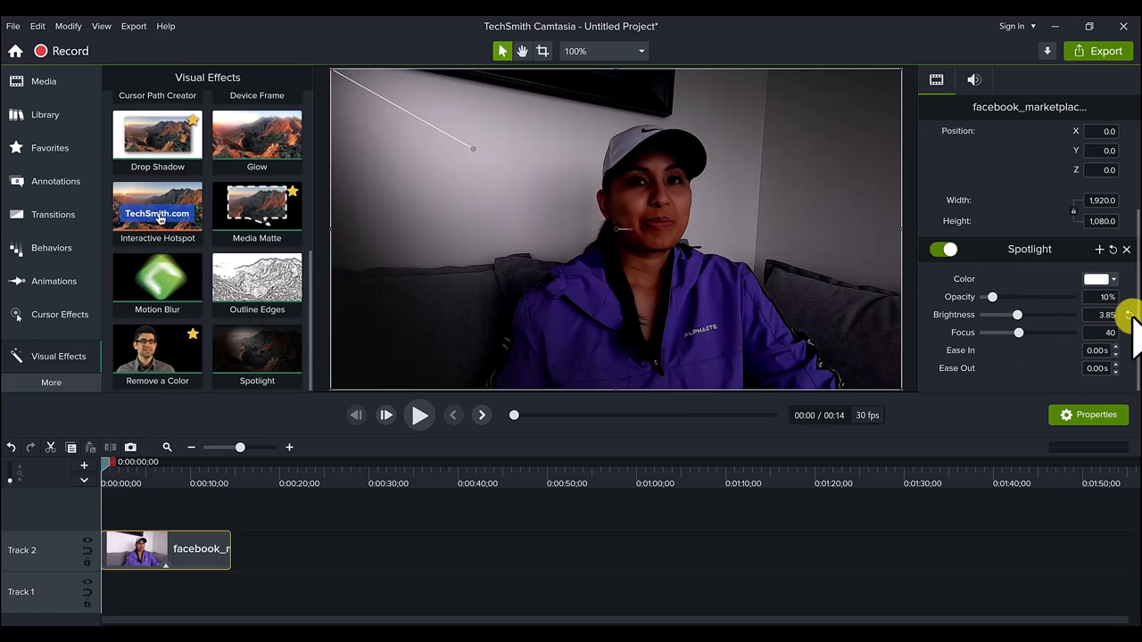
click(1133, 314)
text(5)
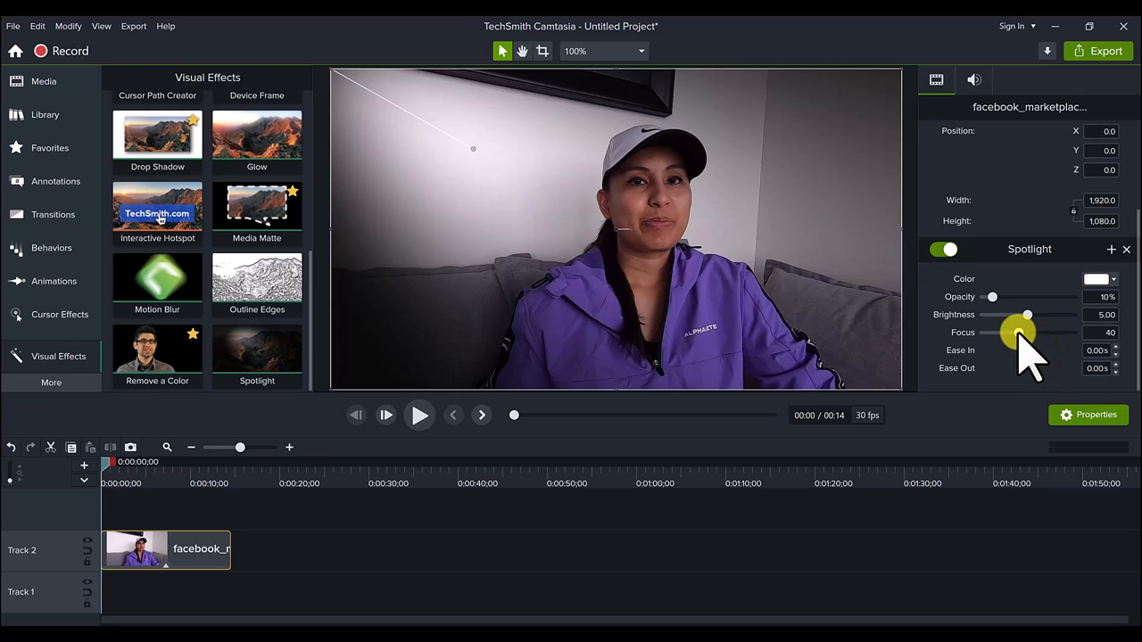
drag(1021, 332, 1035, 331)
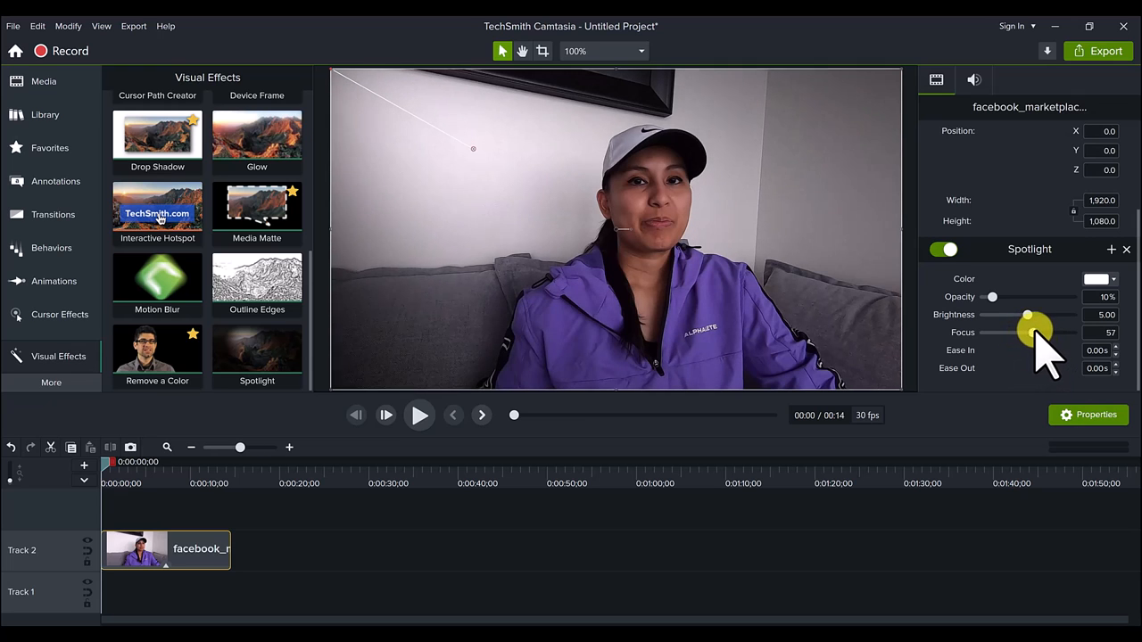
drag(1026, 334, 1056, 333)
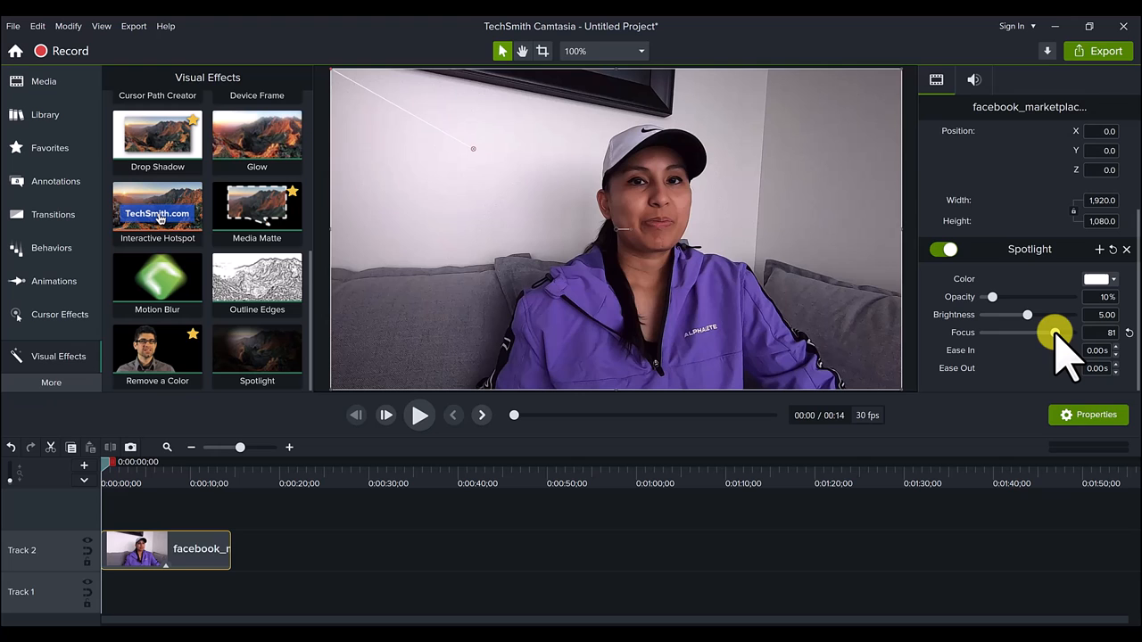
drag(1055, 332, 1028, 331)
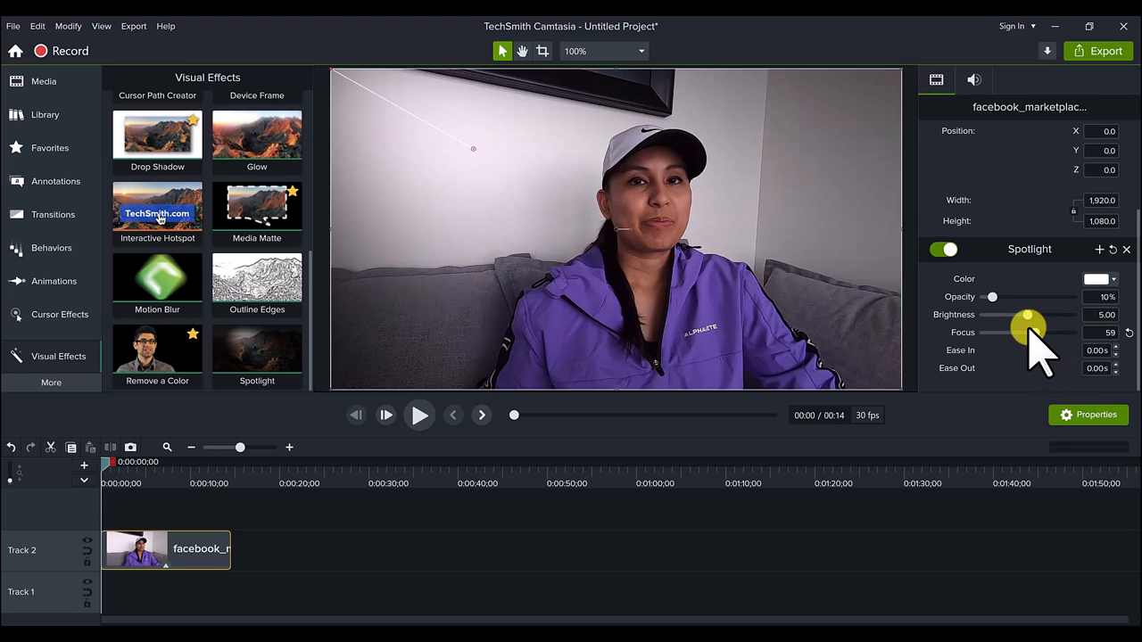
drag(1031, 332, 1008, 332)
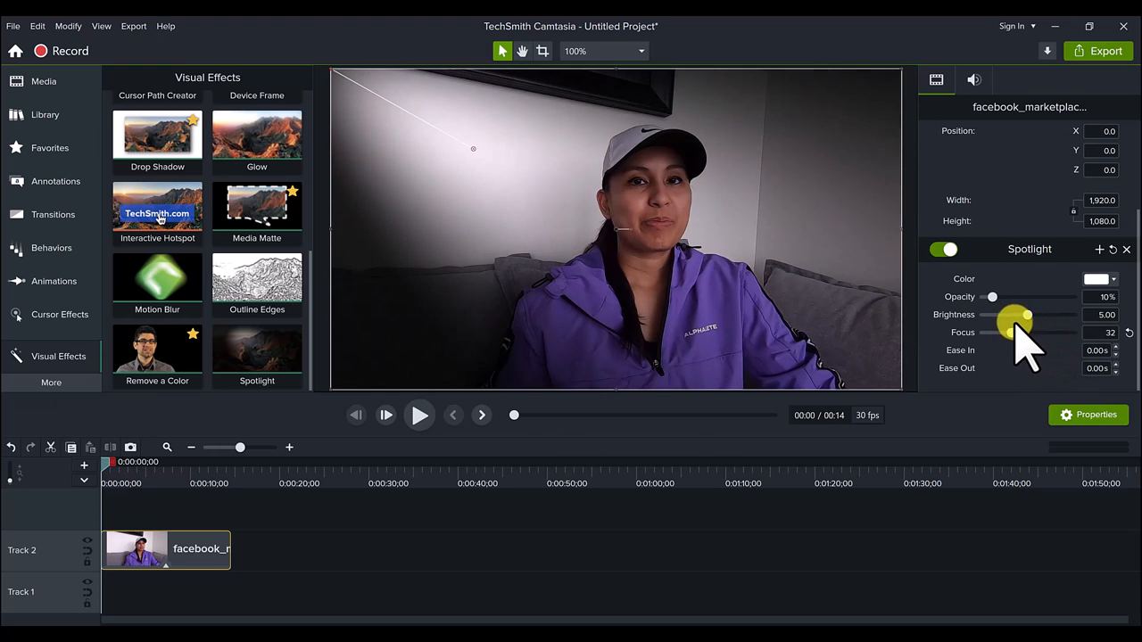
drag(1025, 332, 1008, 332)
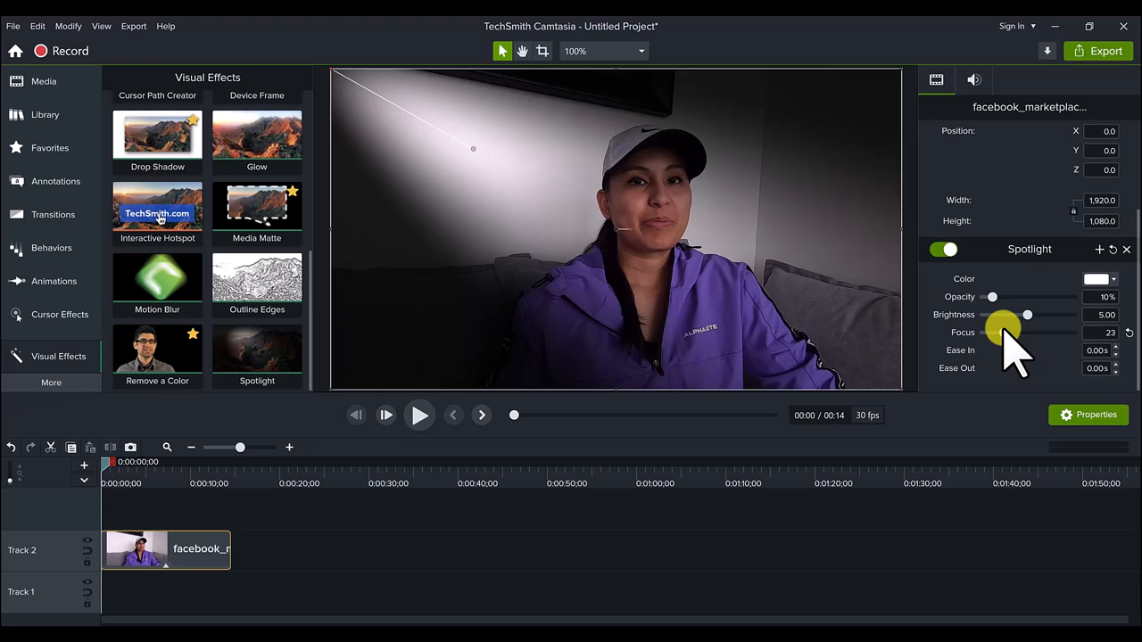
drag(1008, 332, 996, 331)
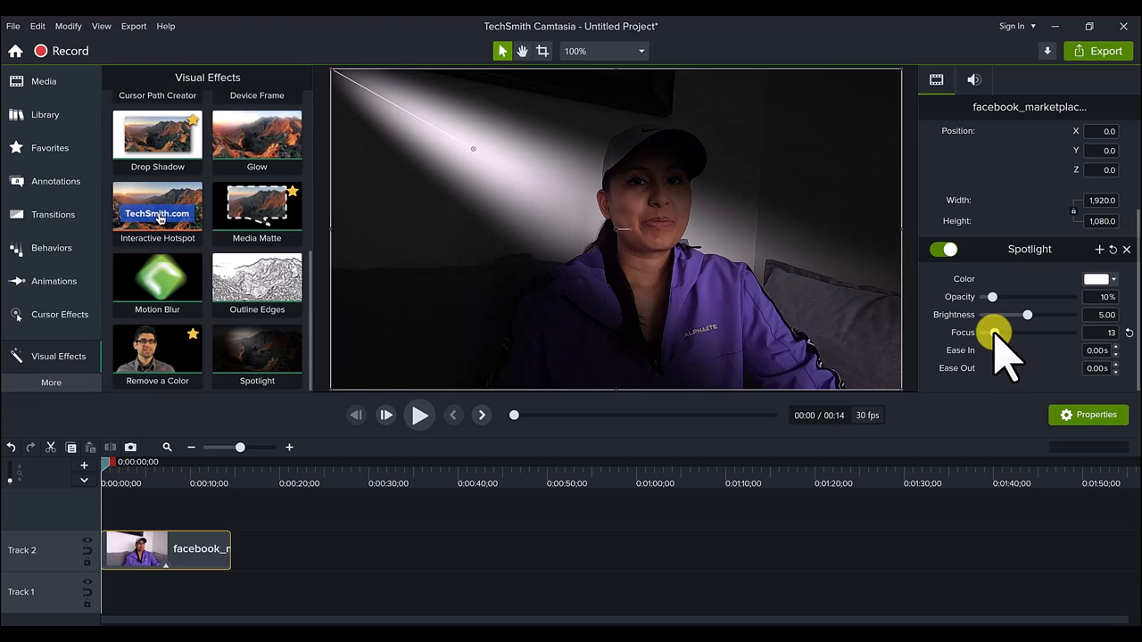
drag(995, 334, 985, 333)
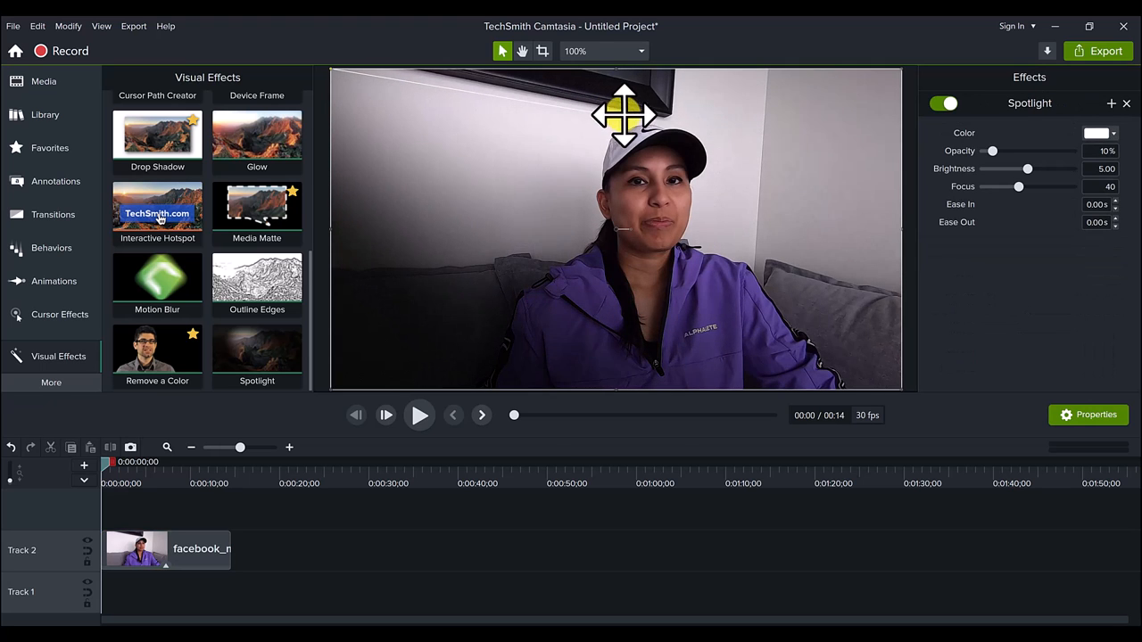
- Move the spotlight's aim handle around the canvas until it shines from the top-left onto the presenter
drag(624, 116, 455, 271)
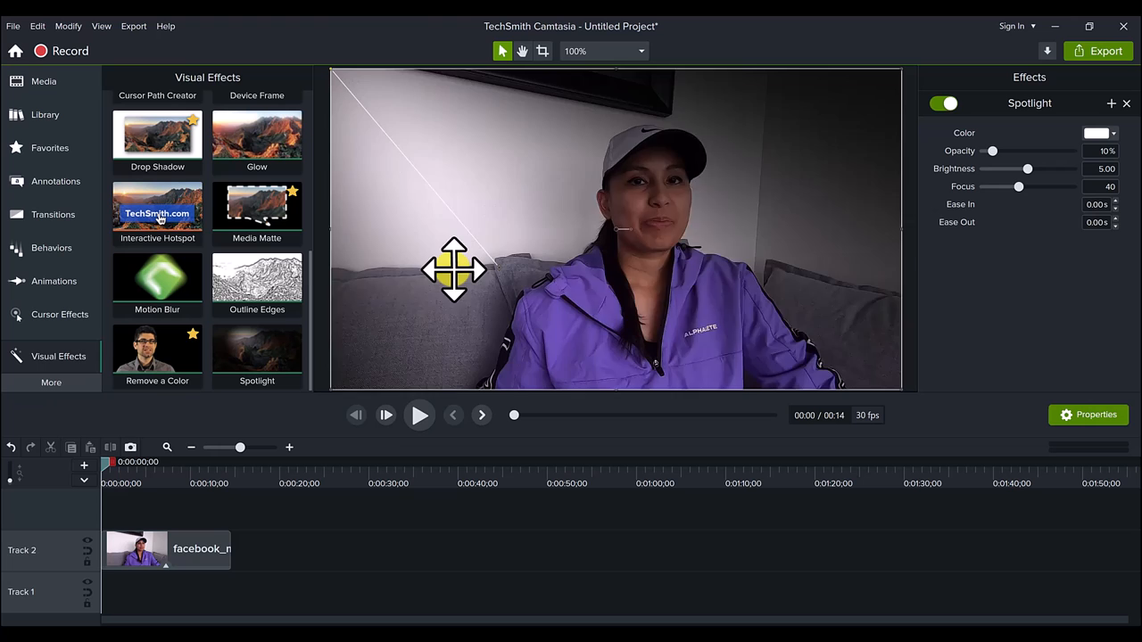
drag(455, 271, 414, 146)
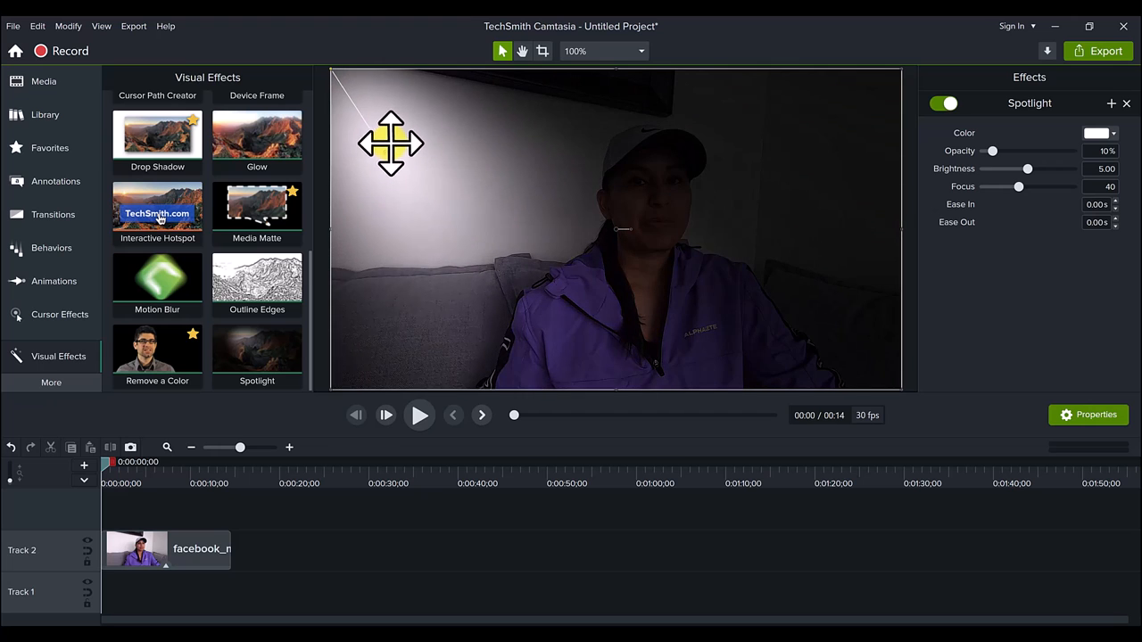
drag(391, 144, 402, 200)
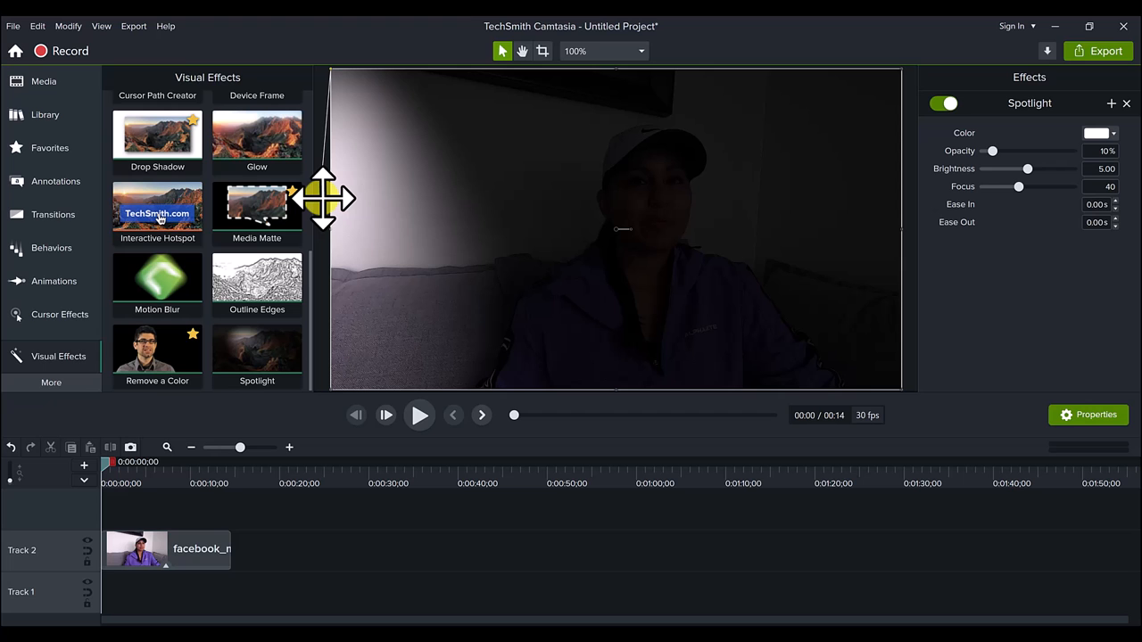
drag(325, 198, 400, 198)
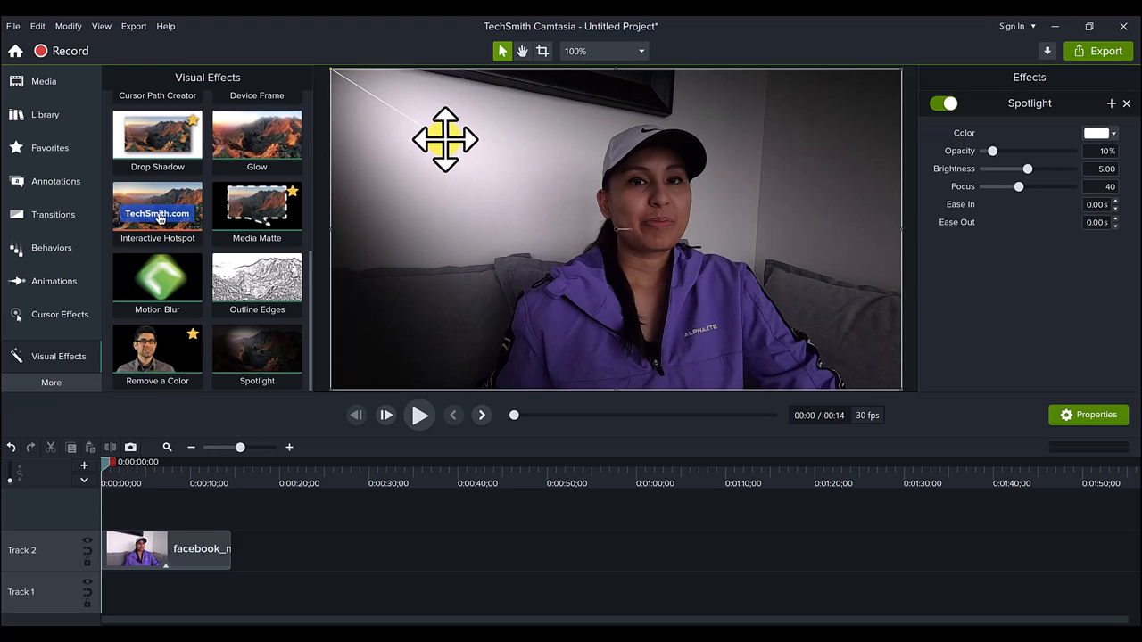
drag(446, 139, 723, 279)
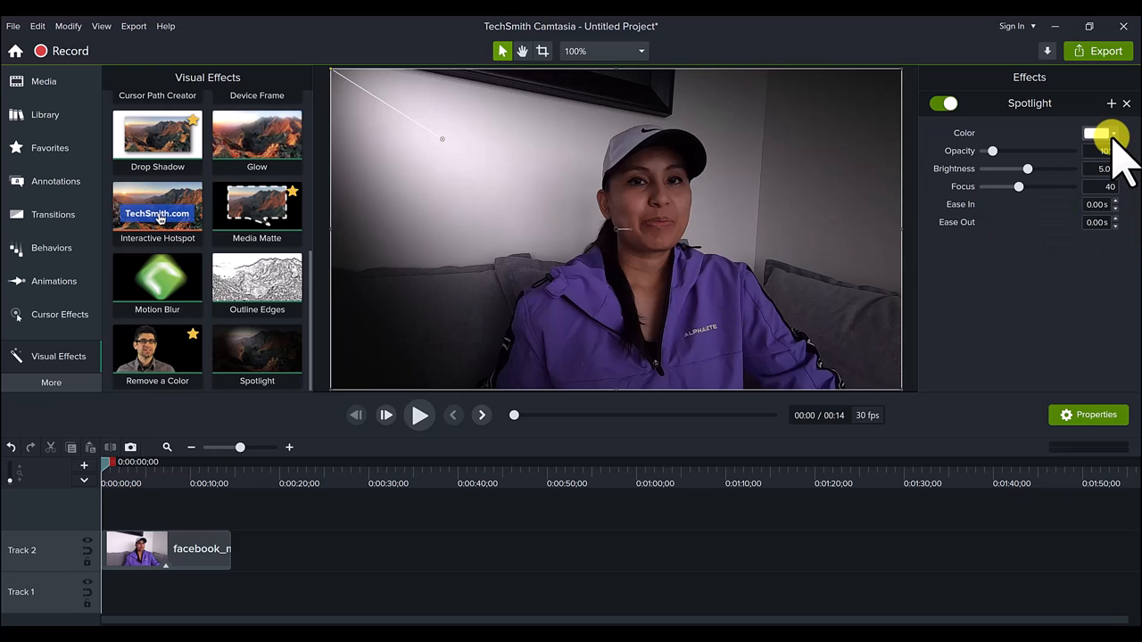
- Set the Spotlight colour to green, nudge its aim, then change the colour to purple
click(1099, 132)
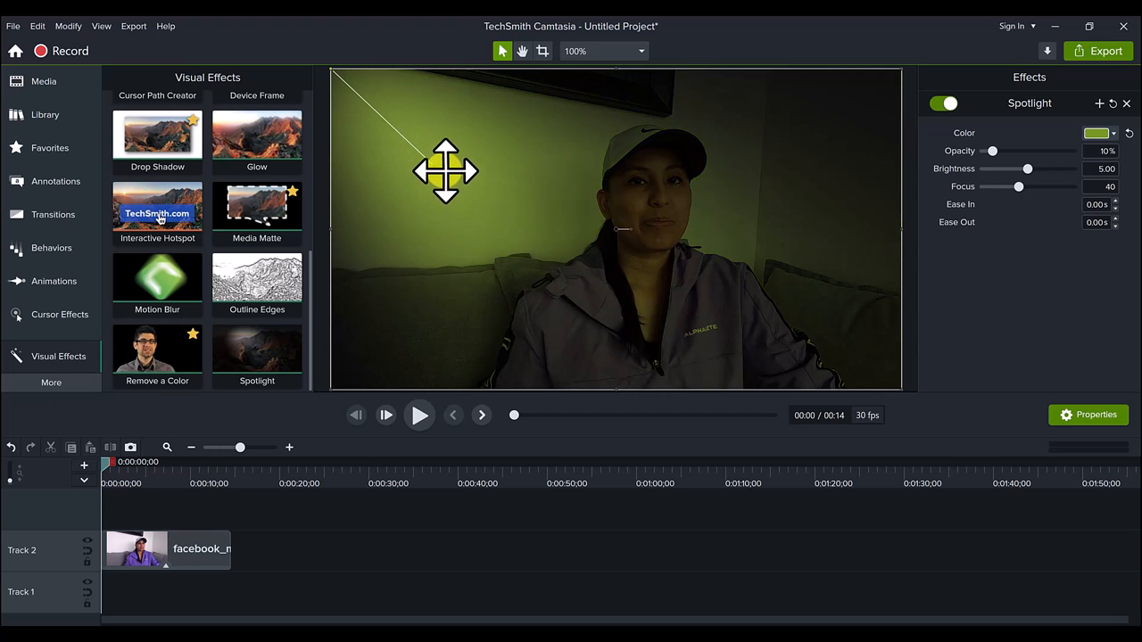
drag(446, 171, 454, 146)
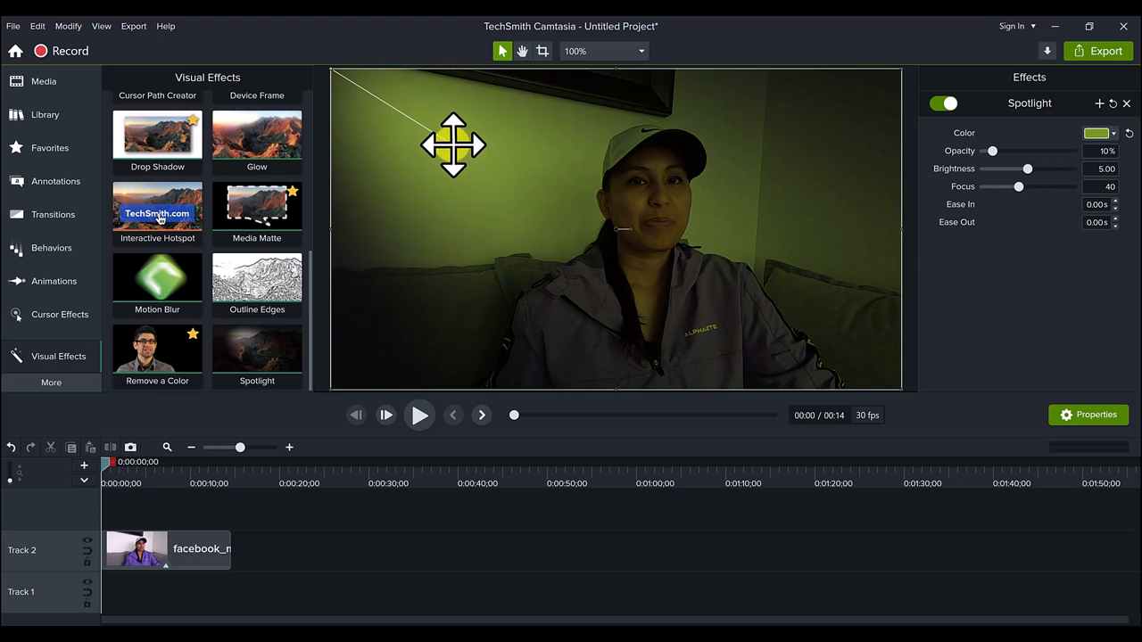
click(1098, 132)
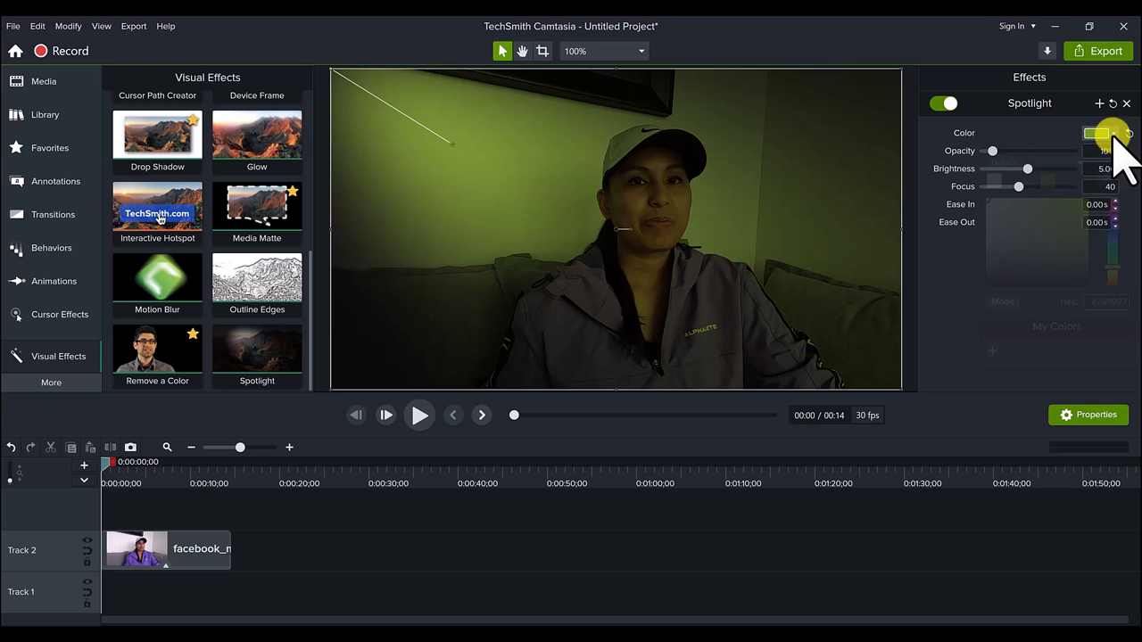
click(1095, 132)
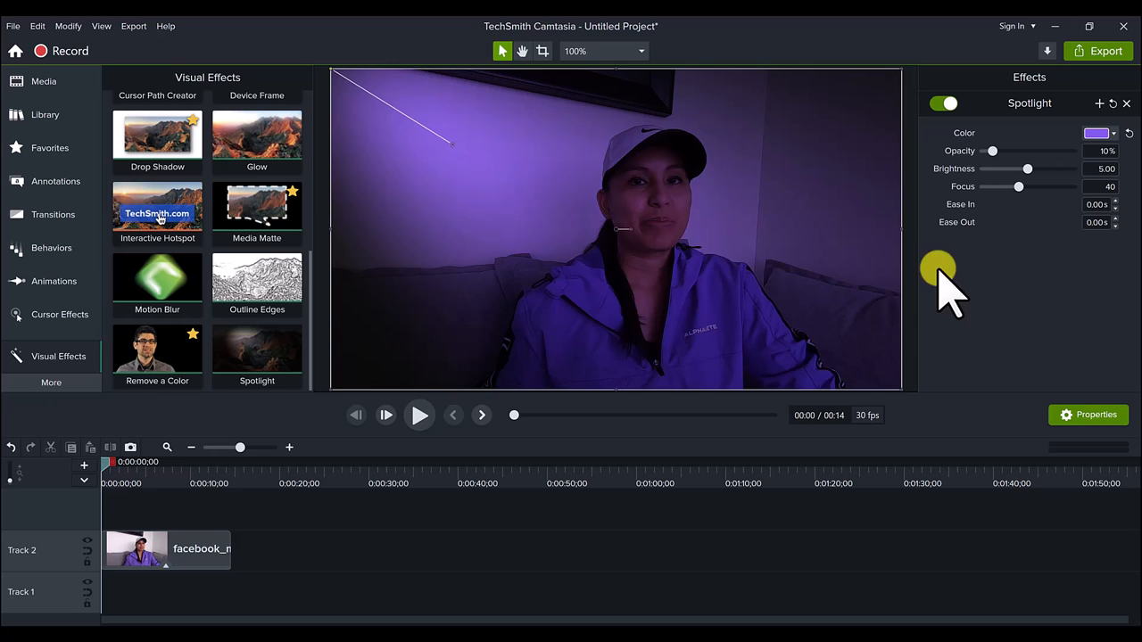
mouse_move(455, 143)
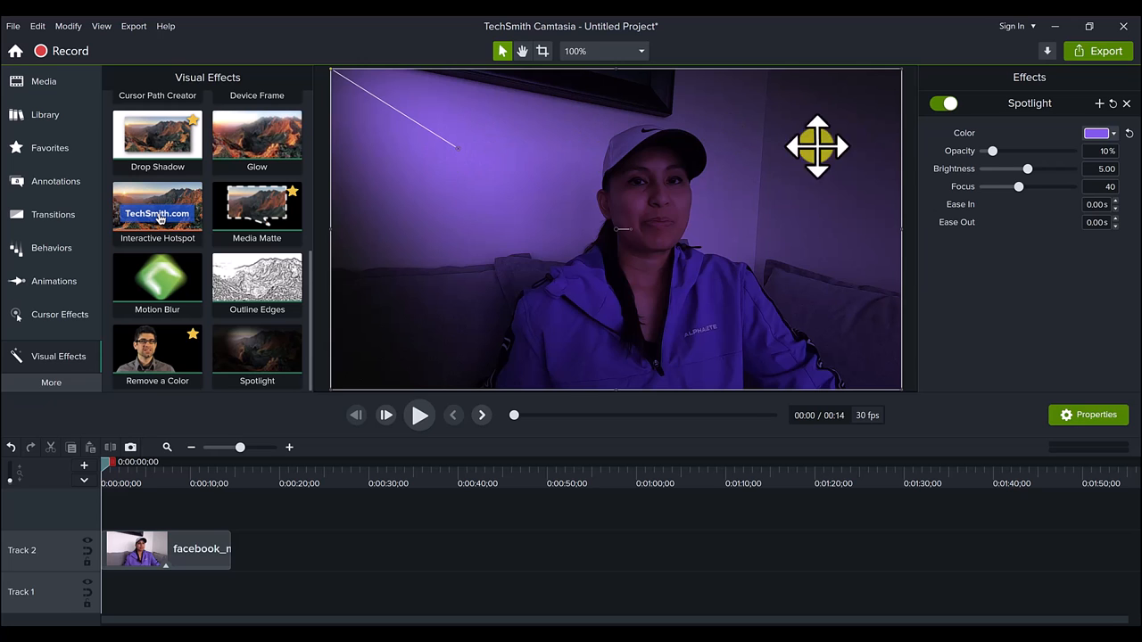
- Raise the purple spotlight's opacity to 15% and its brightness to 5.75
drag(992, 150, 999, 150)
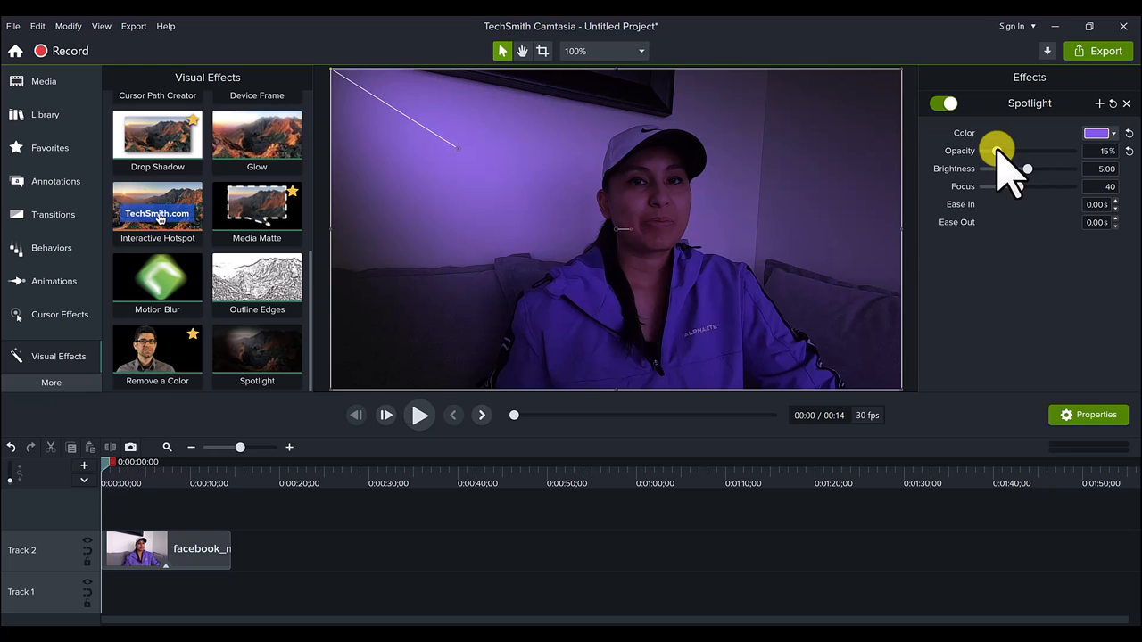
drag(995, 168, 1021, 167)
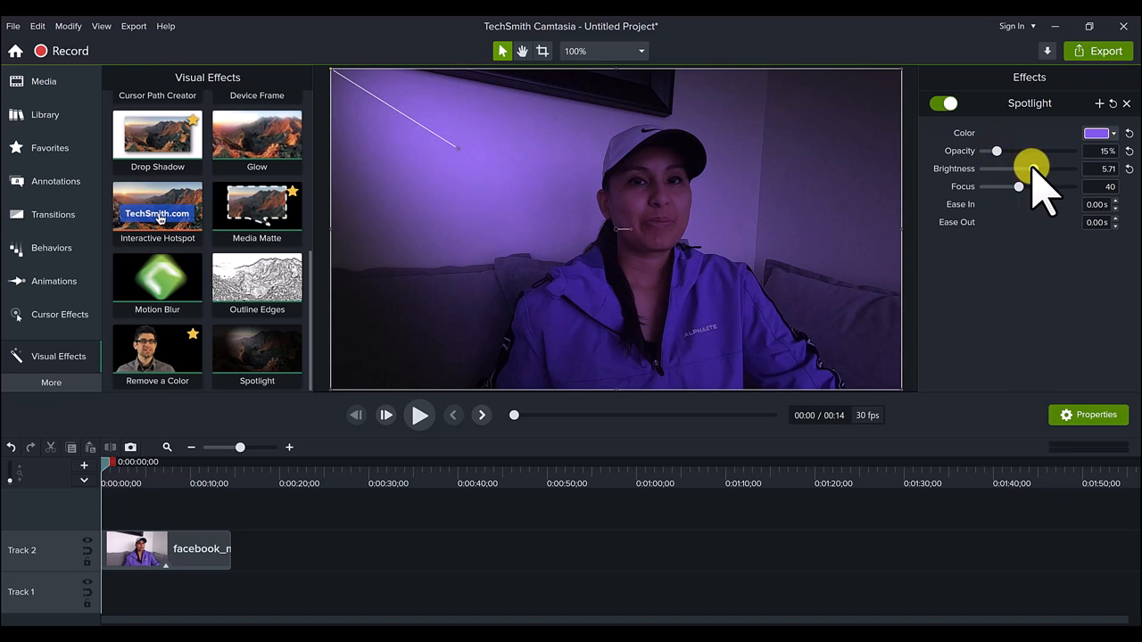
mouse_move(450, 143)
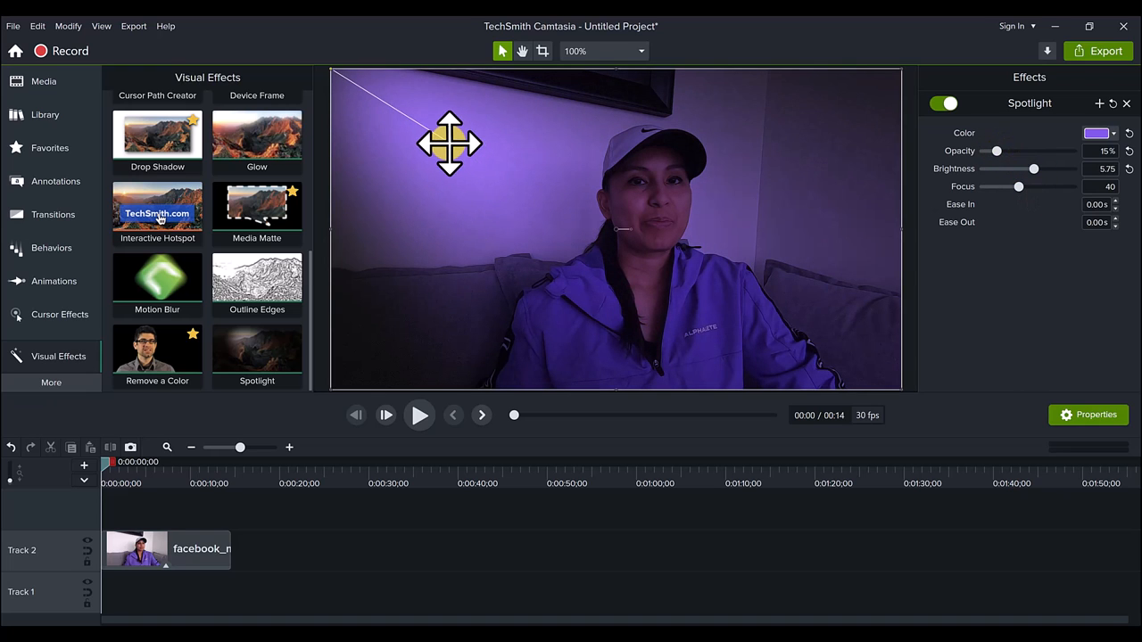
mouse_move(128, 464)
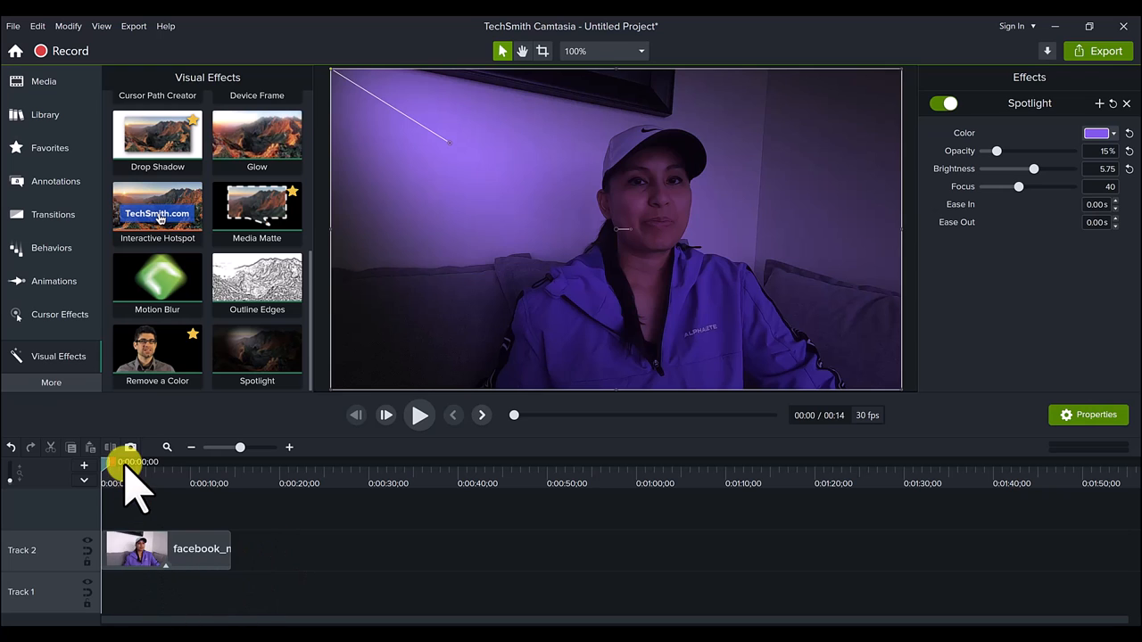
- Scrub the playhead to preview the purple look around 8-10 seconds, then return to the first second
drag(133, 473, 171, 473)
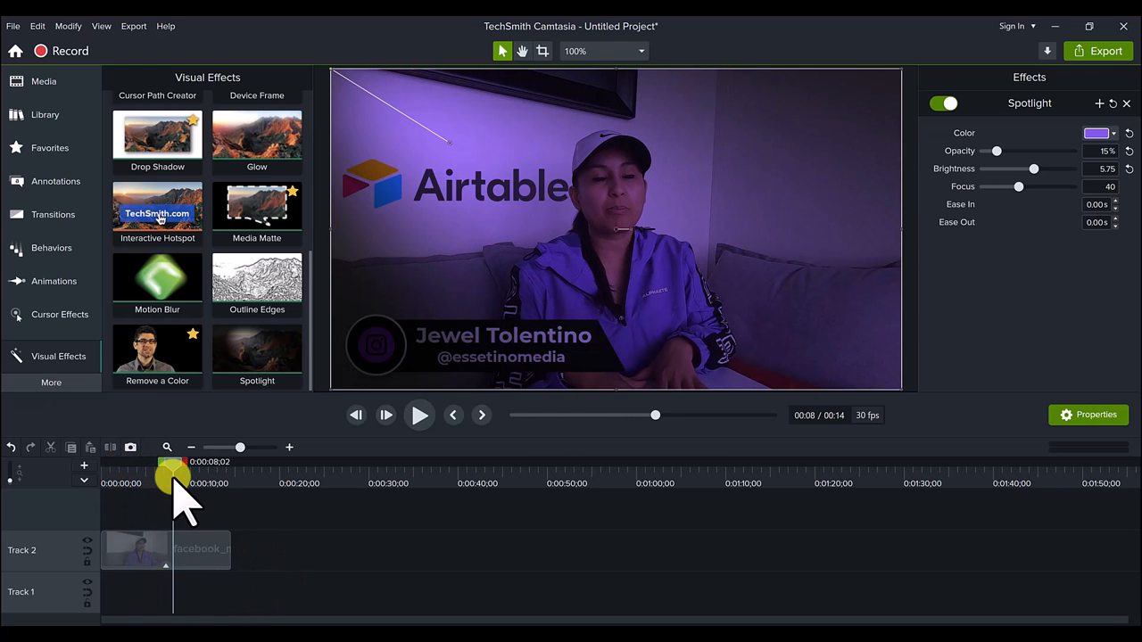
drag(171, 475, 195, 475)
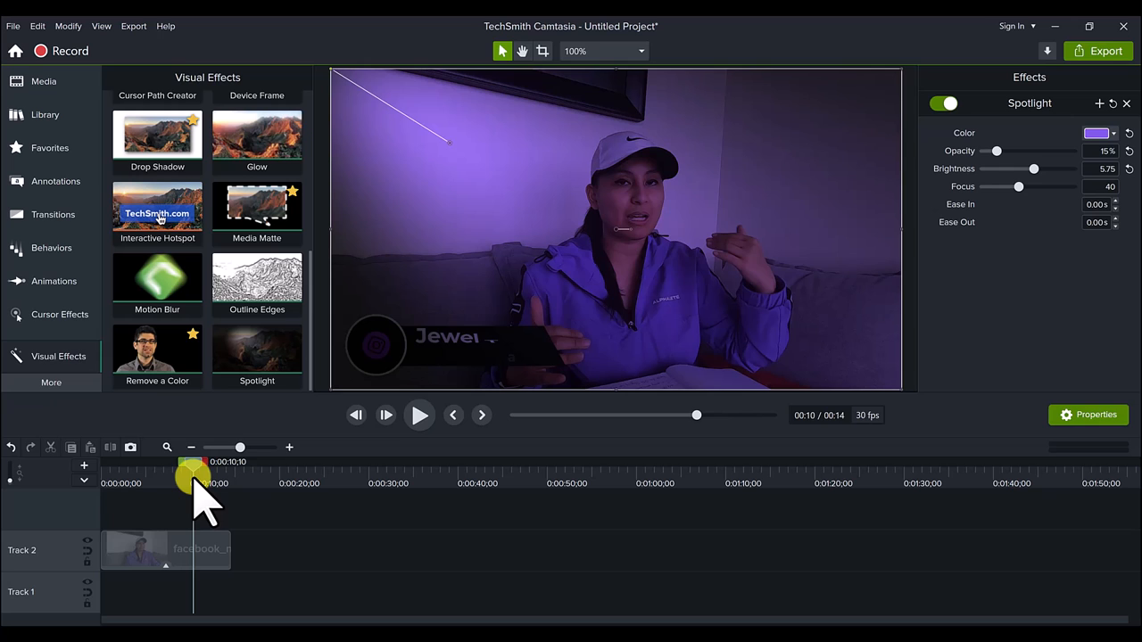
drag(192, 474, 143, 475)
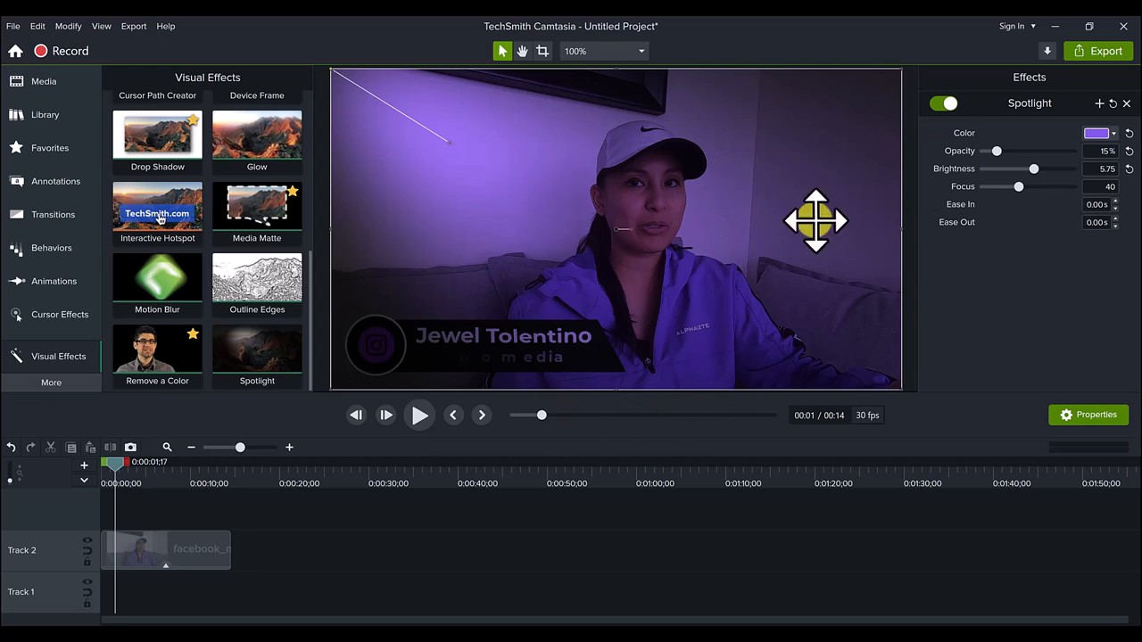
- Re-aim the purple spotlight, then reset the effect to white at 10% opacity and 5.00 brightness
drag(814, 221, 443, 141)
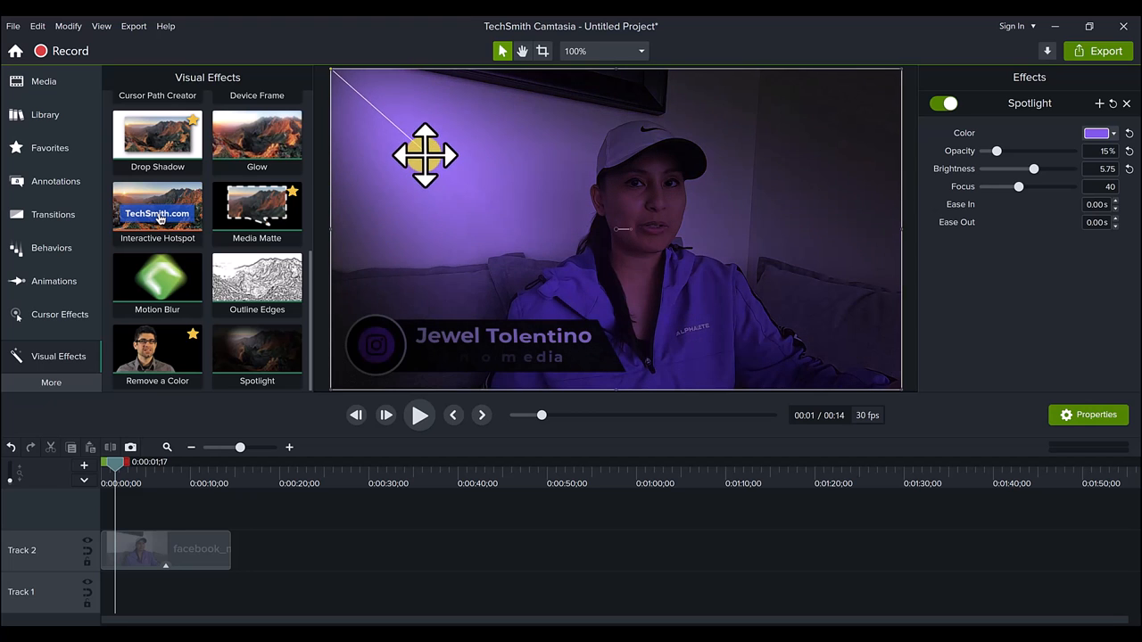
drag(425, 158, 471, 141)
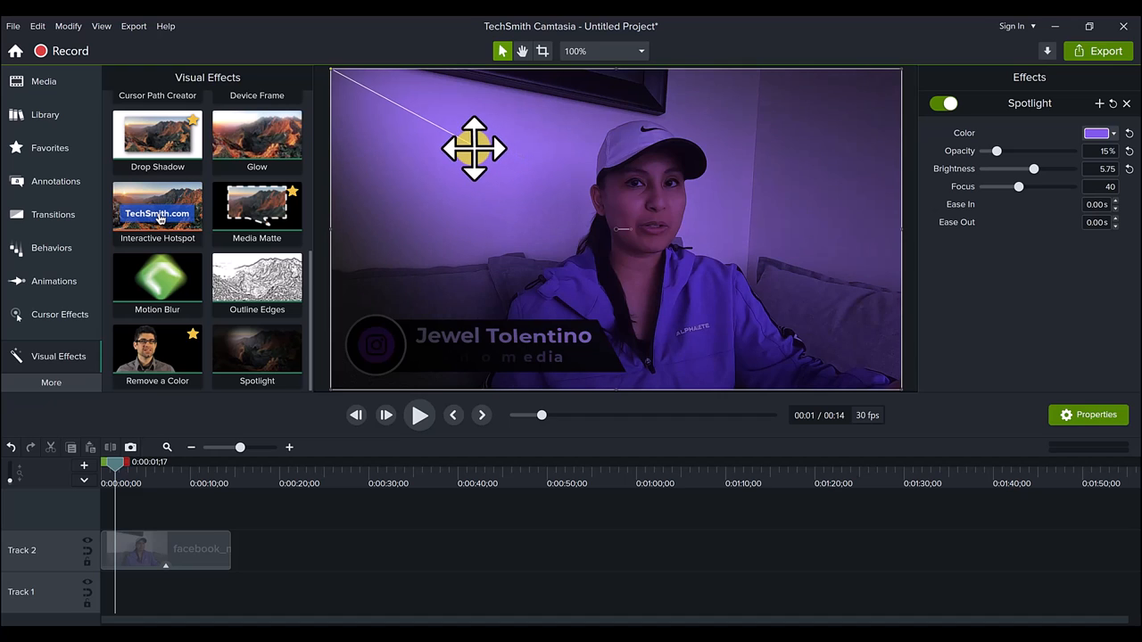
mouse_move(439, 157)
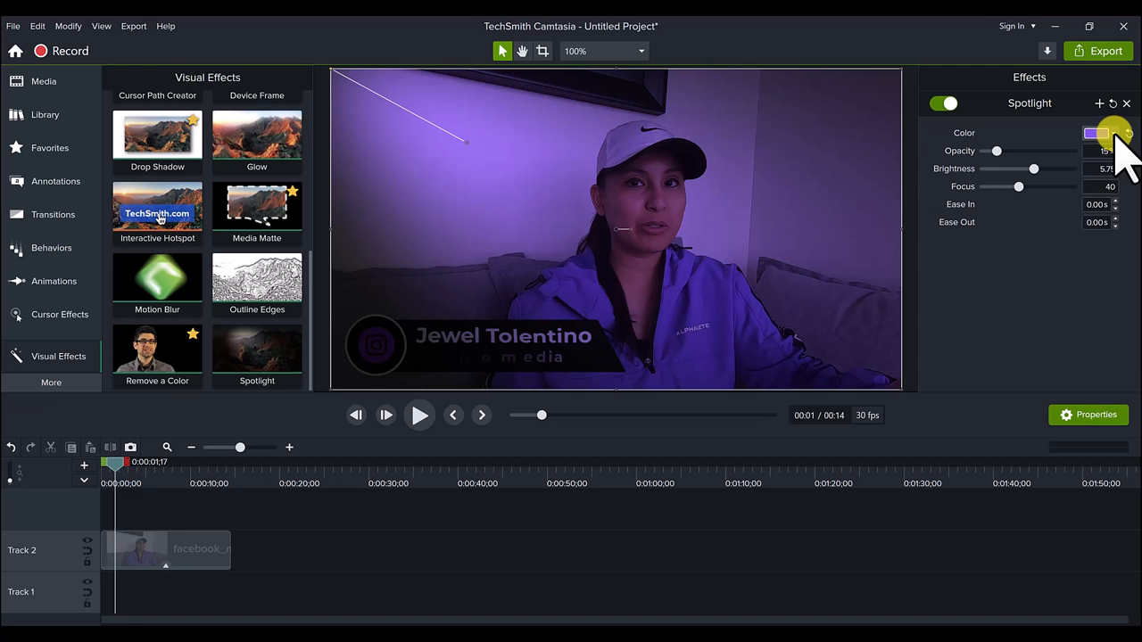
click(1096, 132)
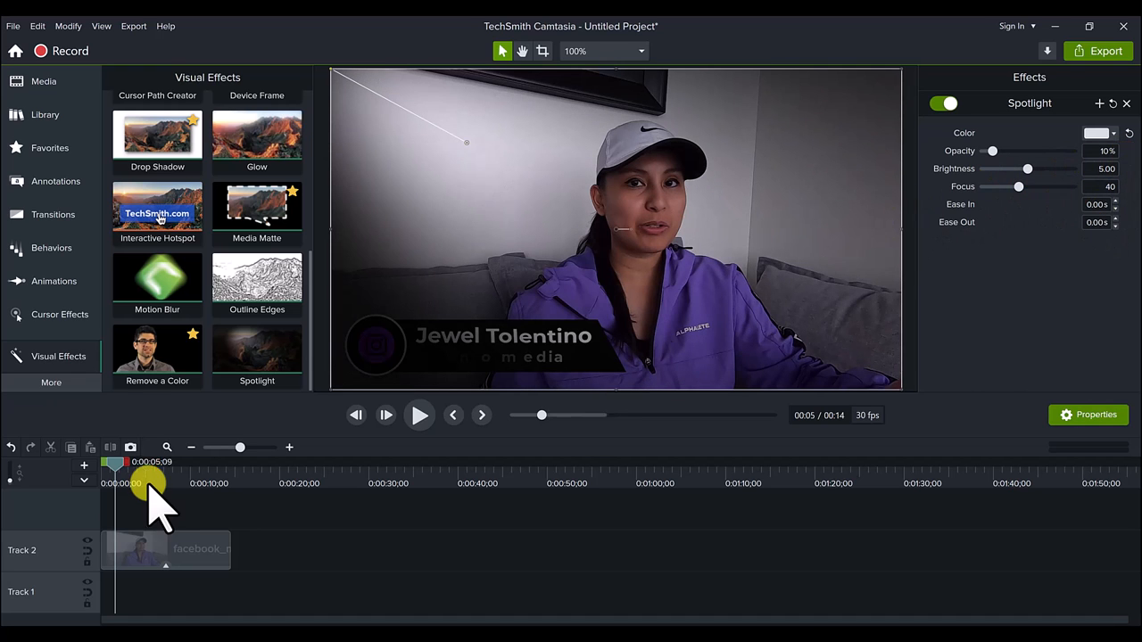
drag(152, 482, 110, 482)
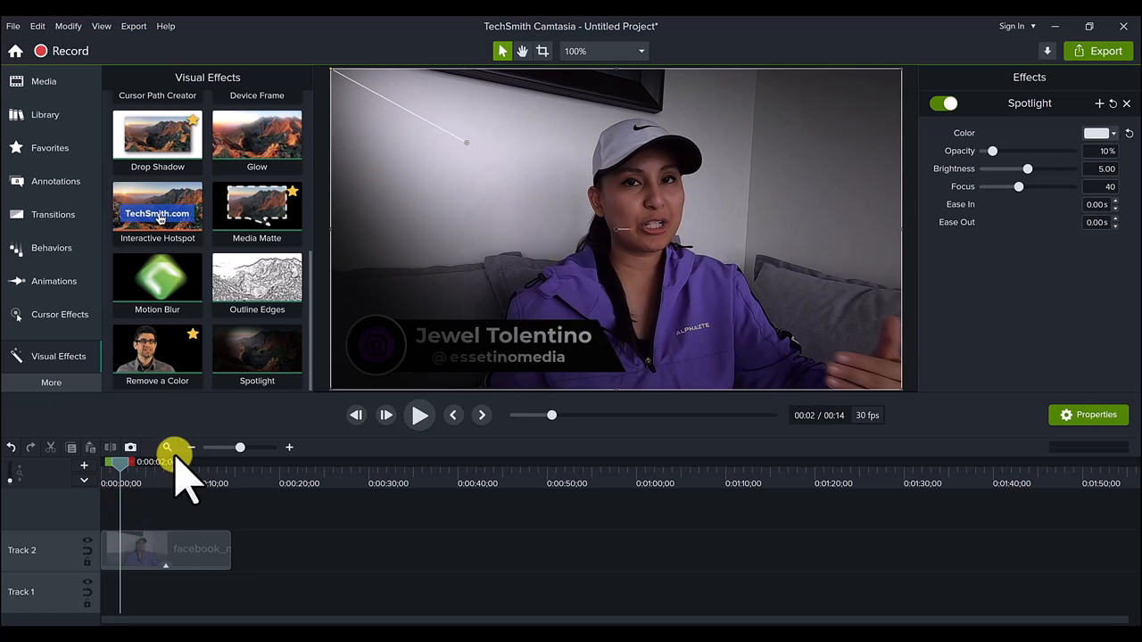
mouse_move(294, 336)
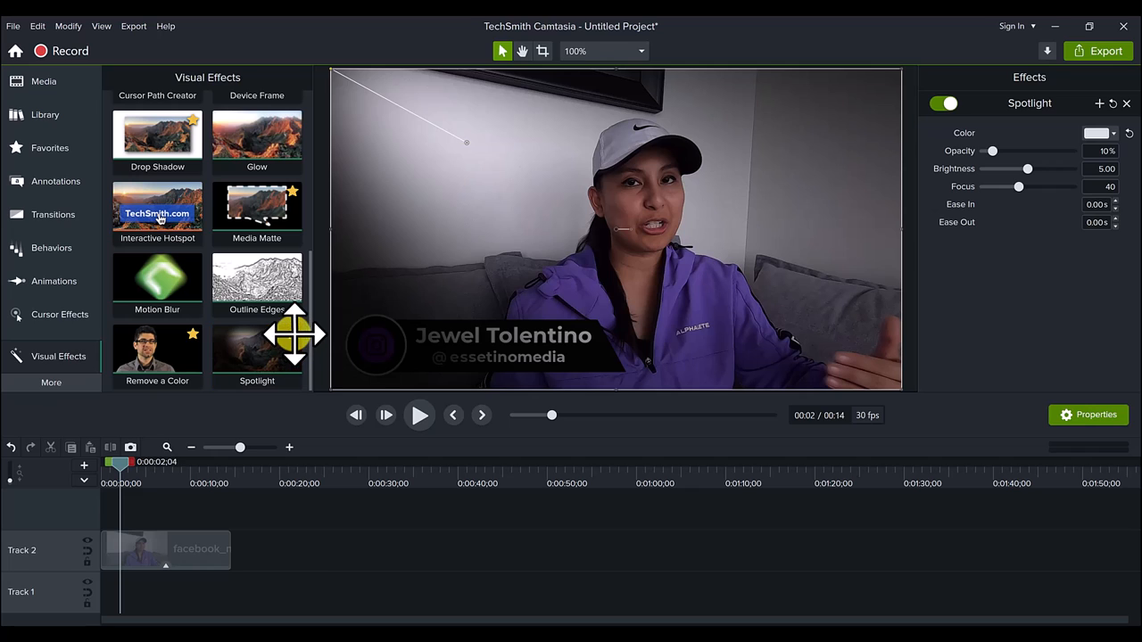
mouse_move(50, 147)
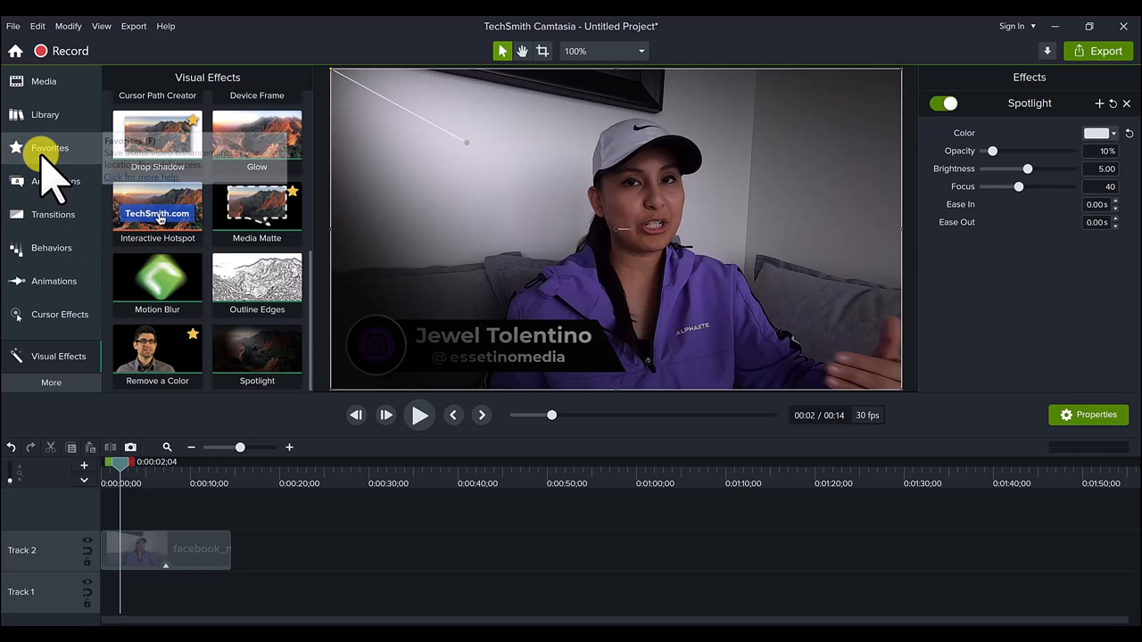